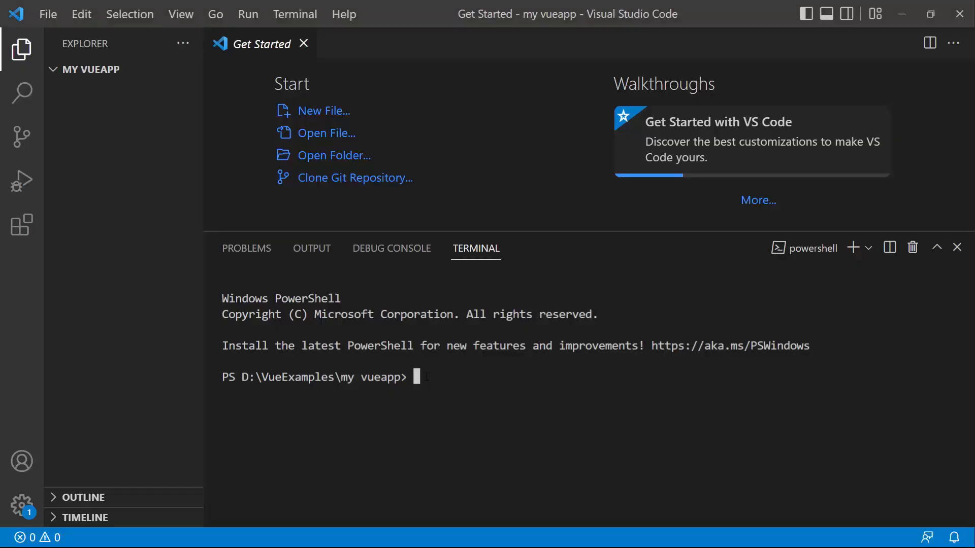
Step: Scaffold the myvueapp project with npm create vite@latest, selecting Vue and JavaScript
text(npm)
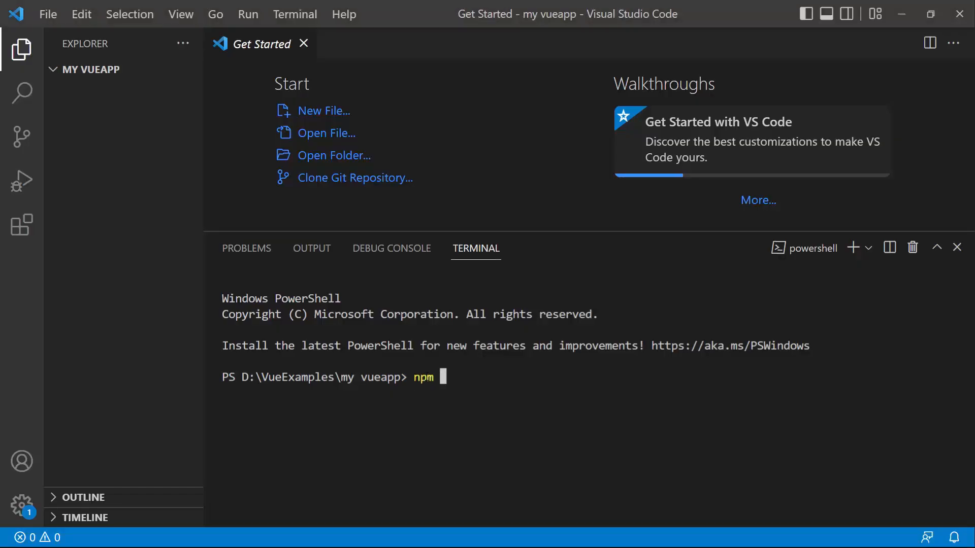
text(create vite)
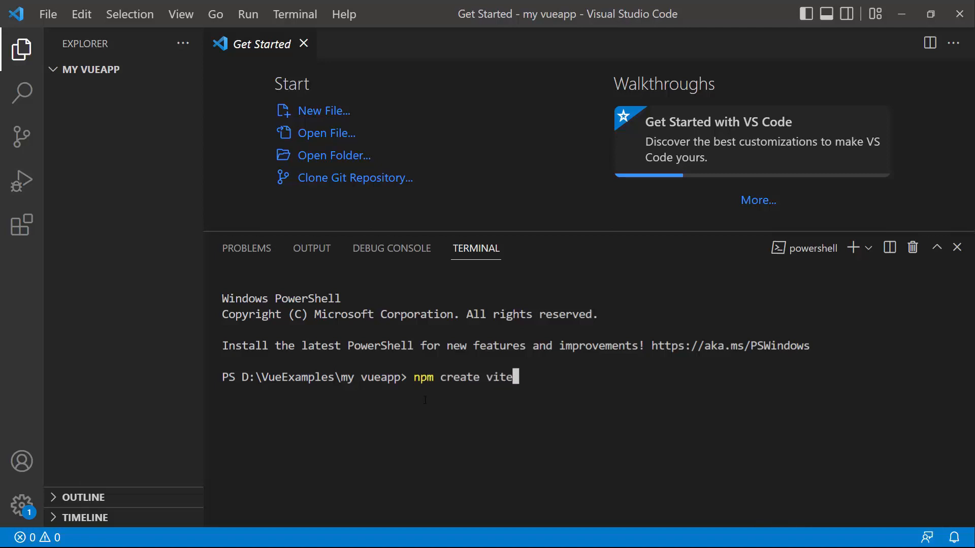
text(@latest)
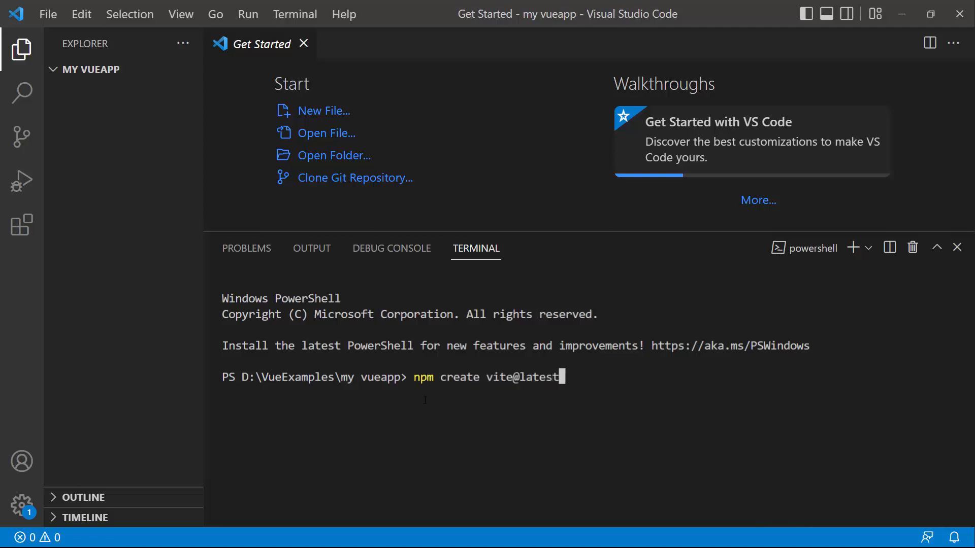
key(Return)
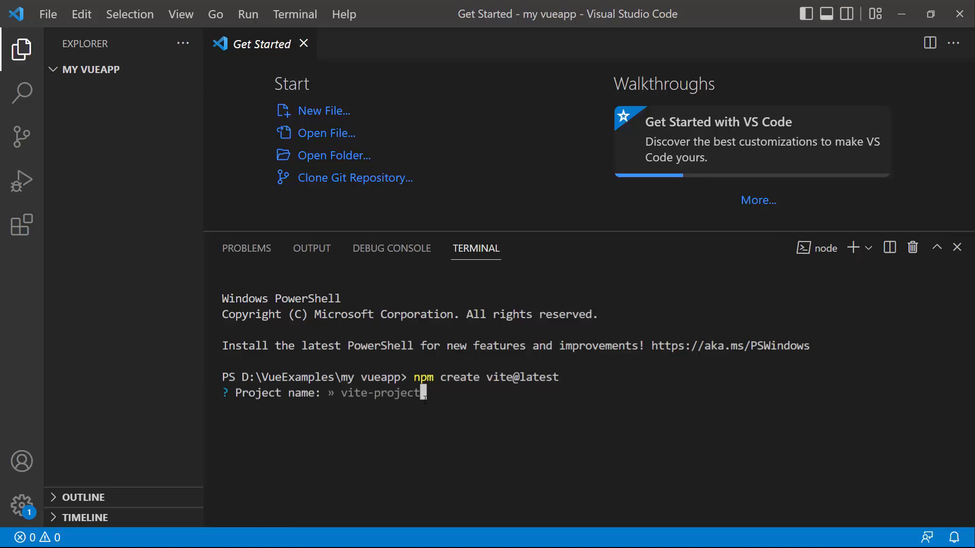
text(myvueapp)
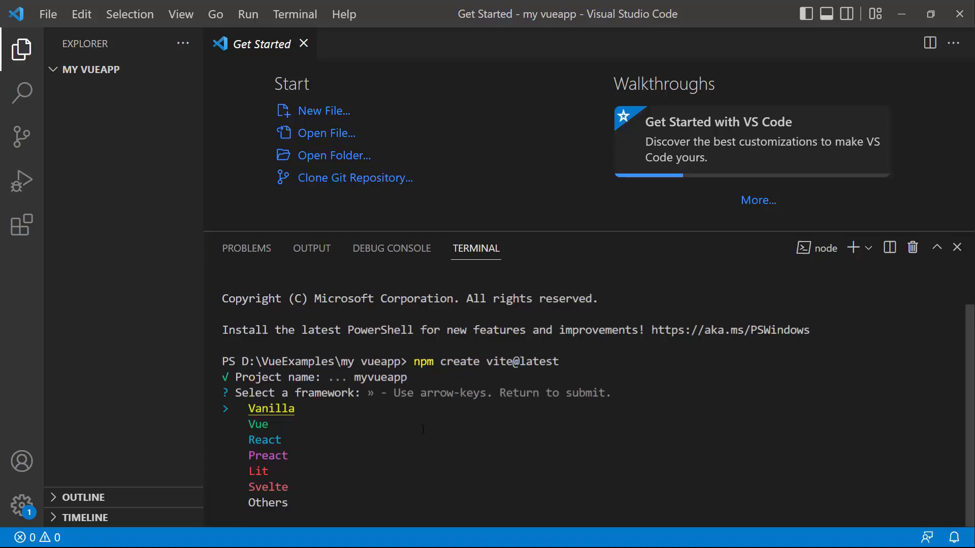
key(Return)
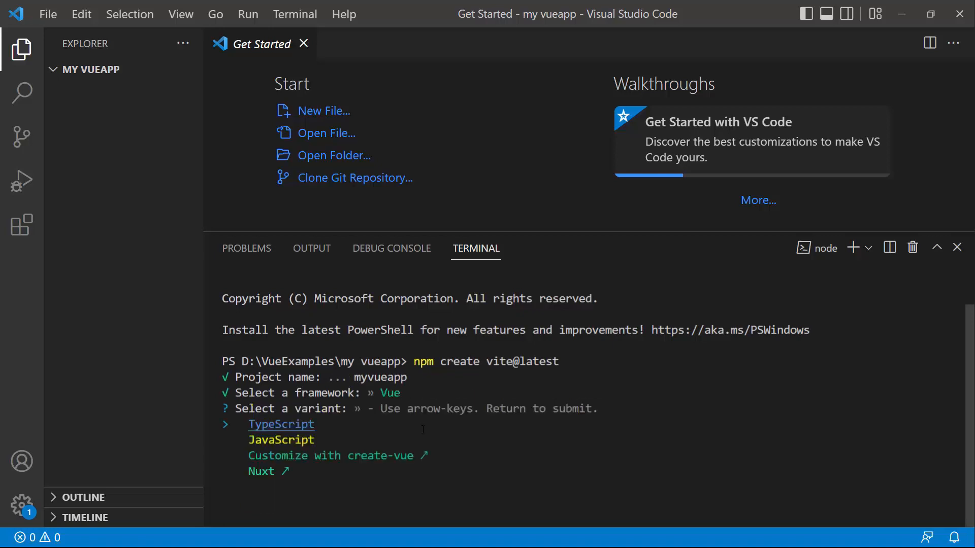
key(Return)
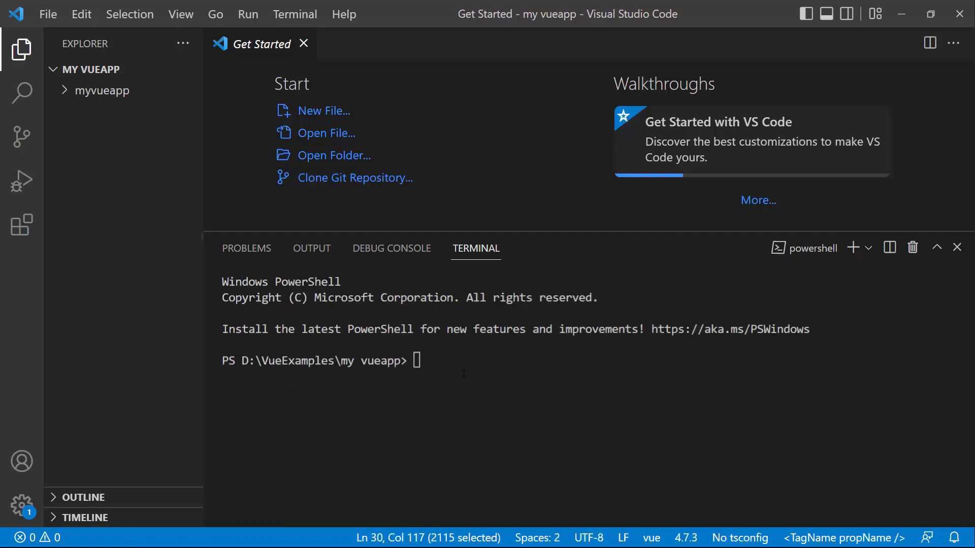
Step: Change into myvueapp with cd and install its dependencies with npm install
text(c)
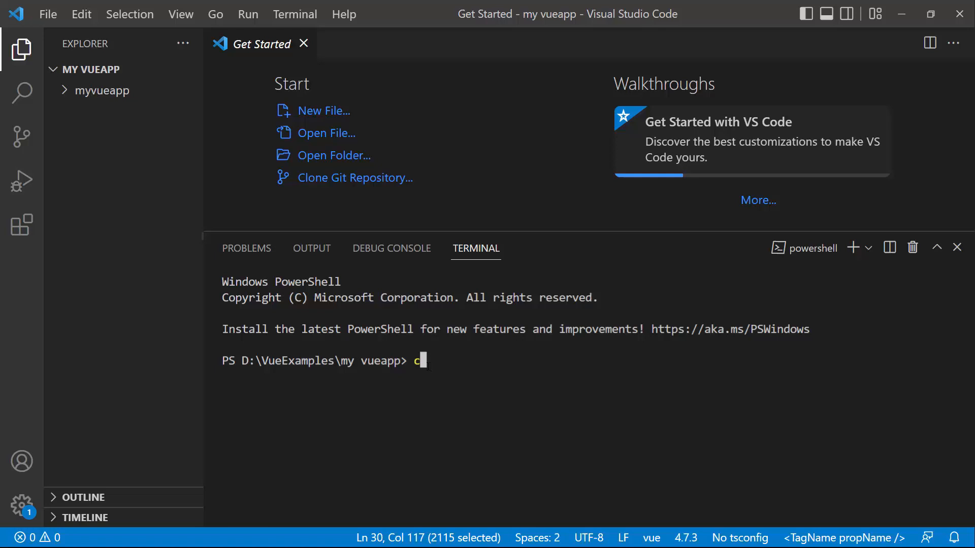
text(d myvueapp)
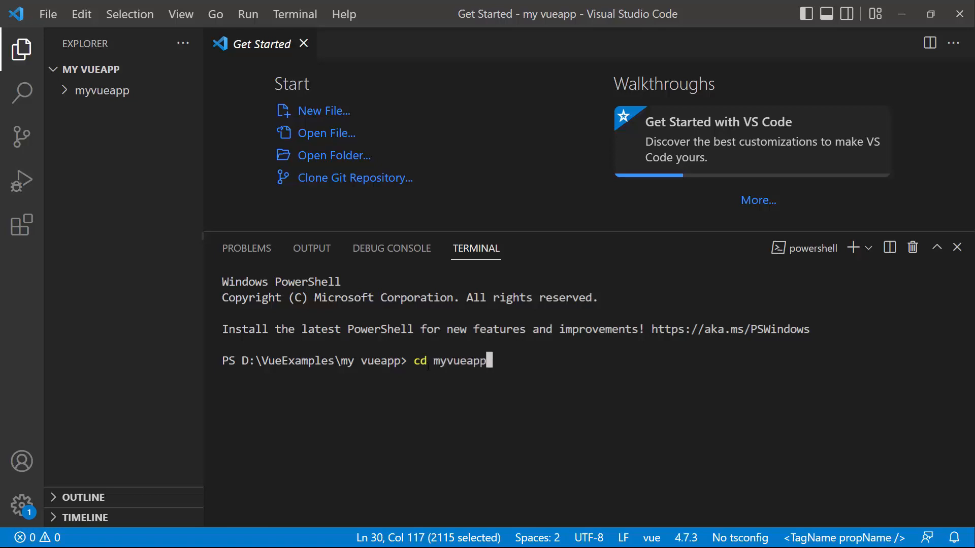
key(Return)
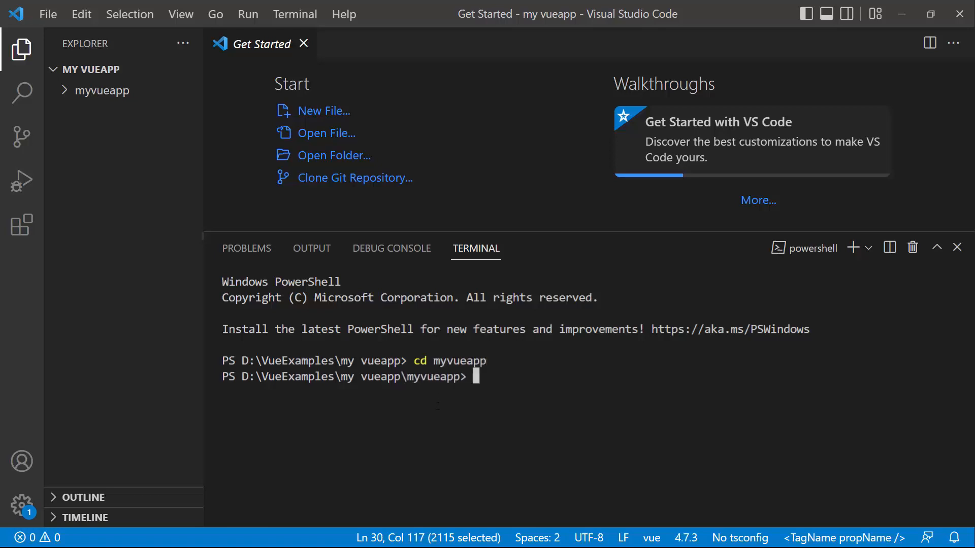
text(n)
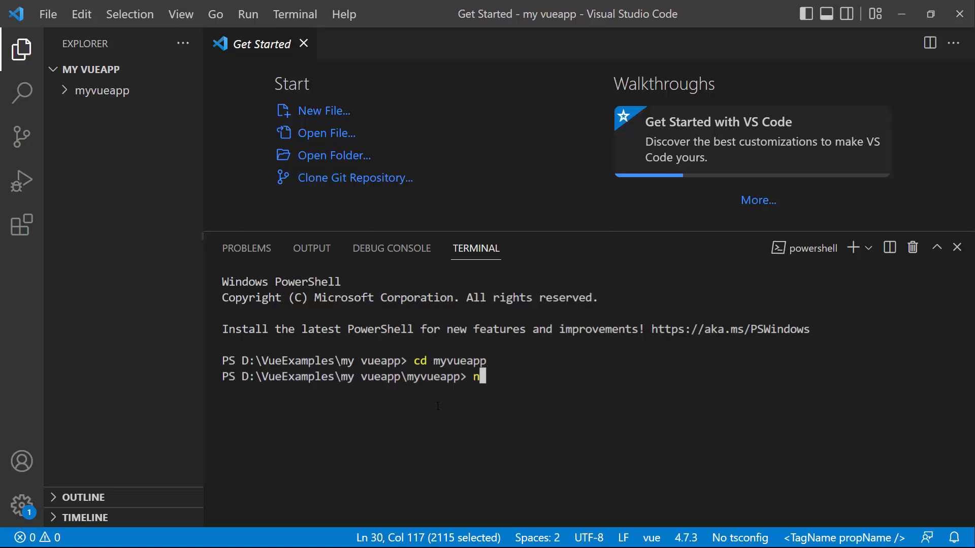
text(pm install)
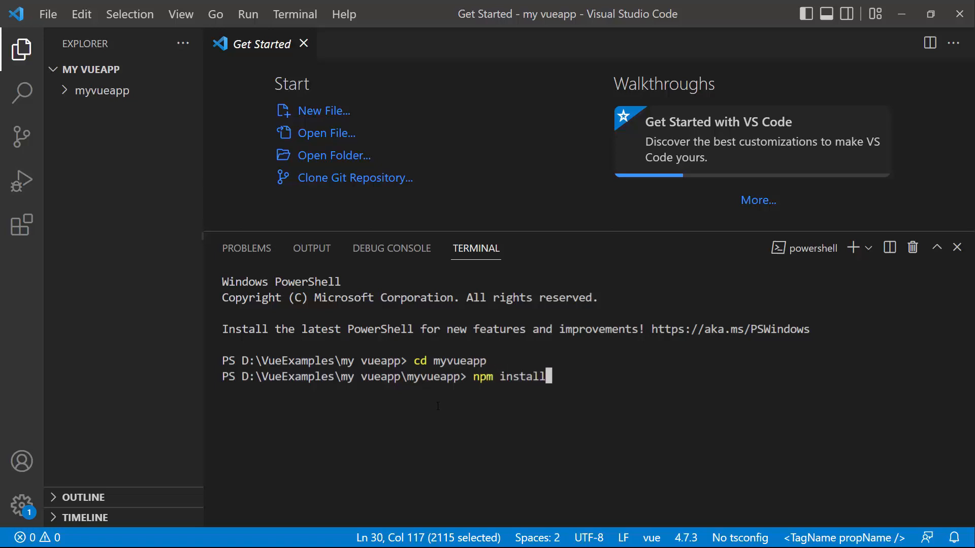
key(Return)
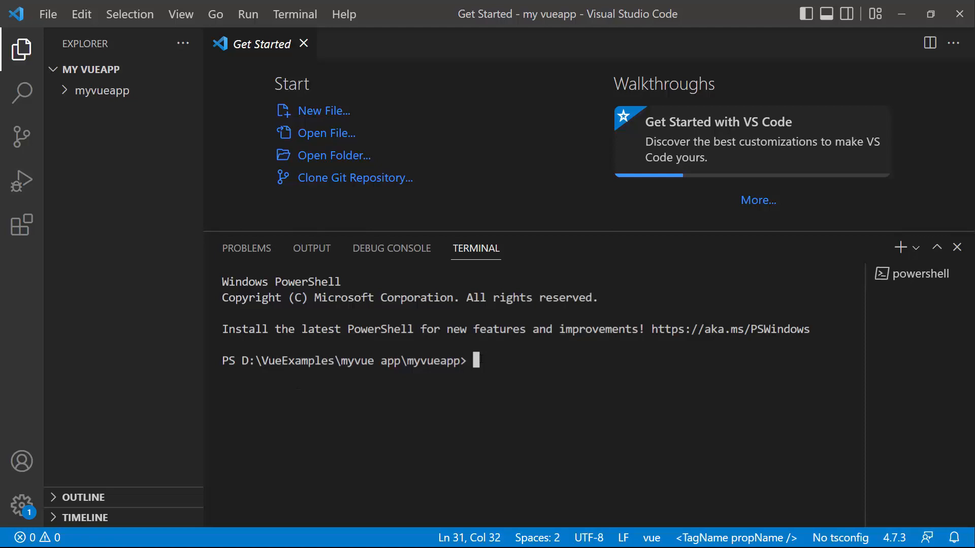
text(npm install)
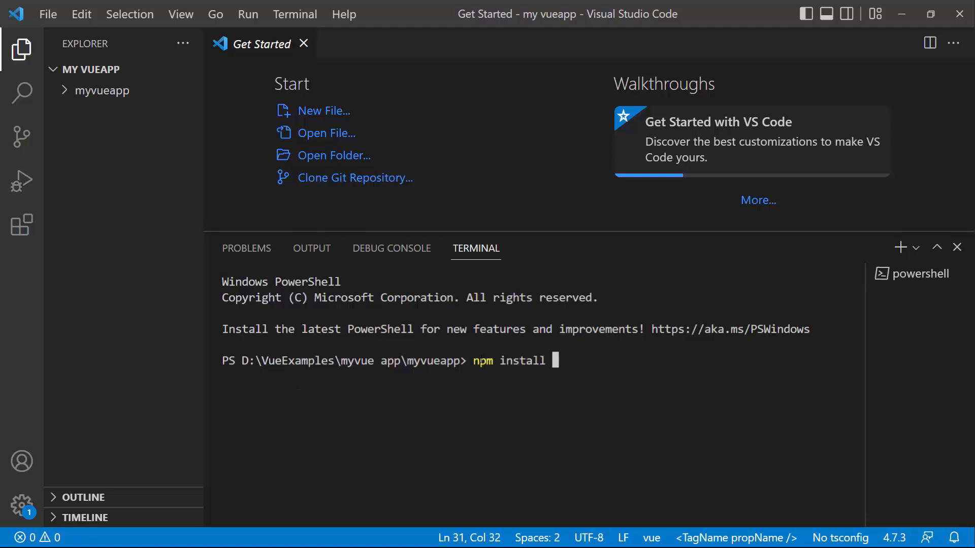
text(@syncfusion)
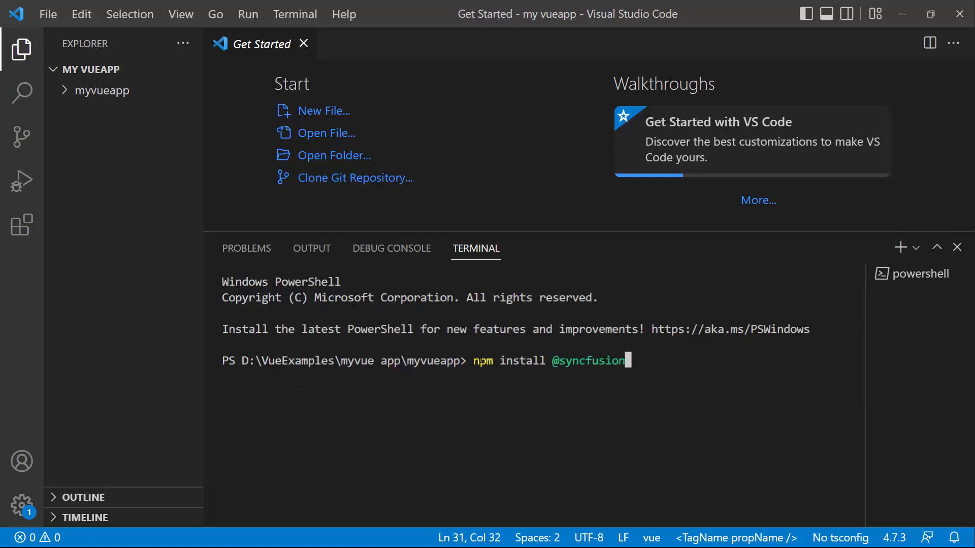
text(/ej2-vu)
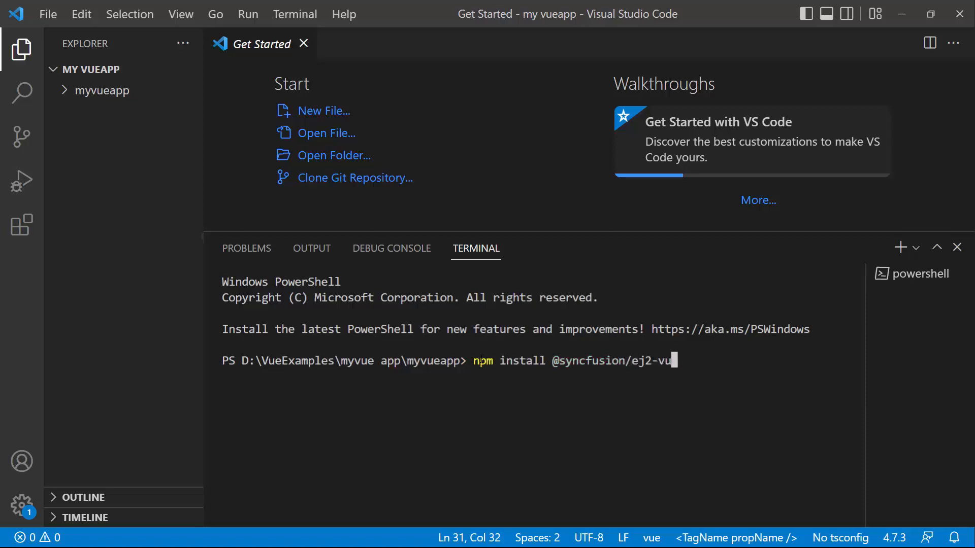
text(e-kanban)
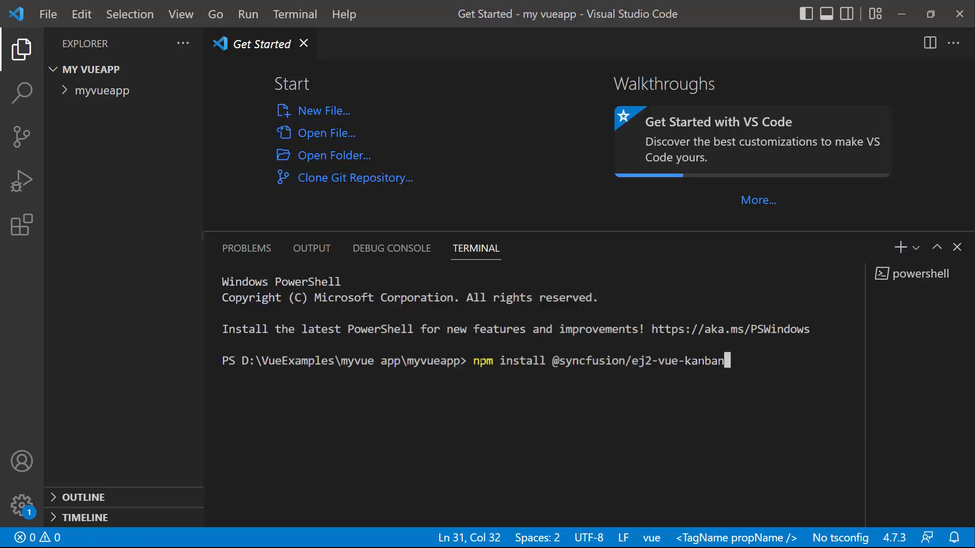
text(--save)
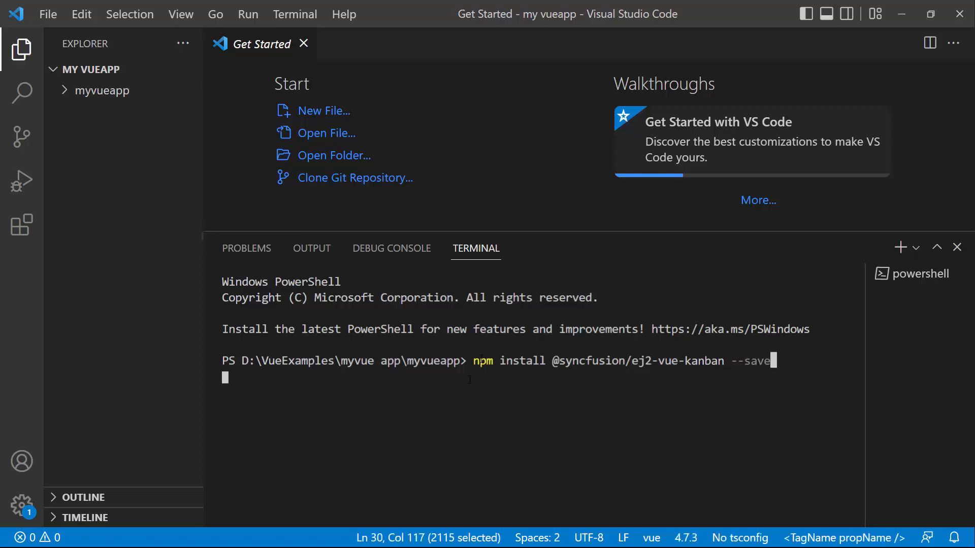
key(Return)
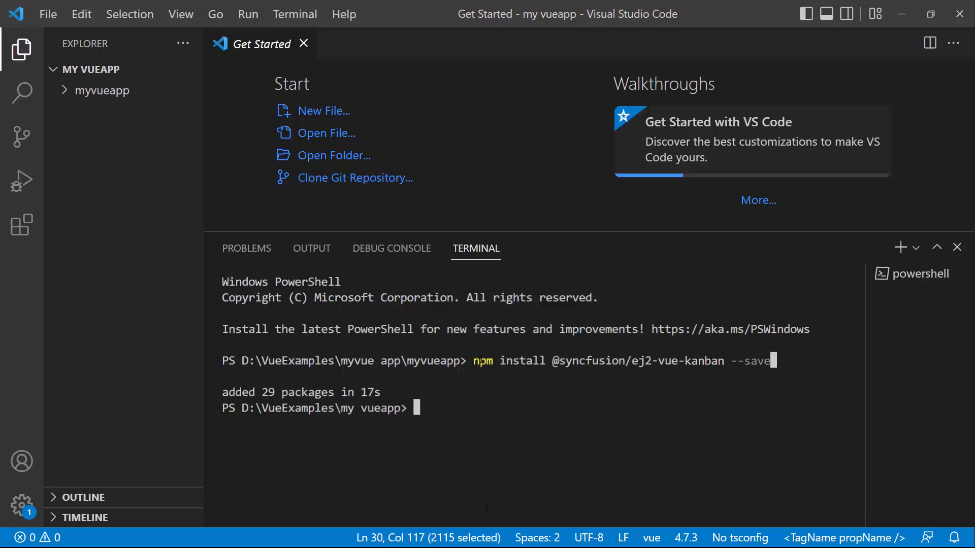
click(101, 90)
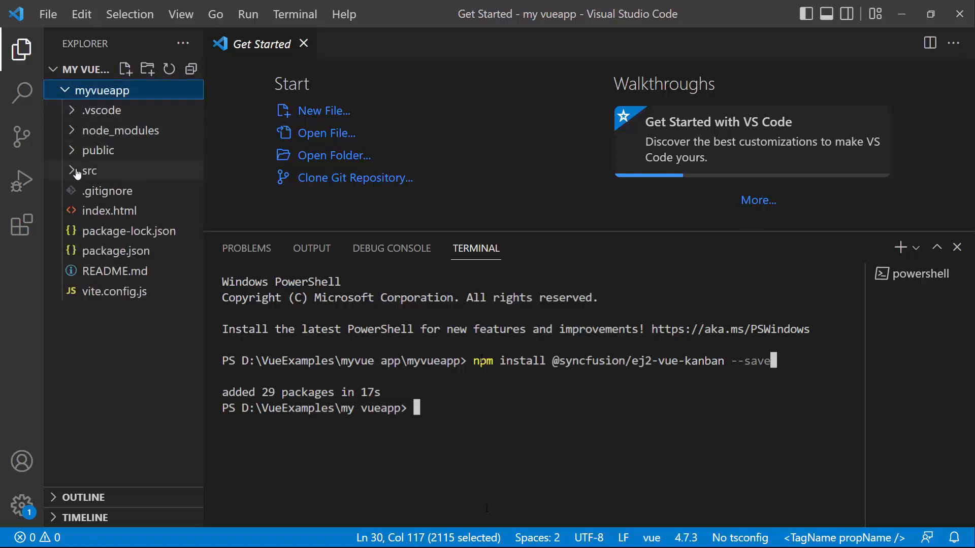
click(89, 171)
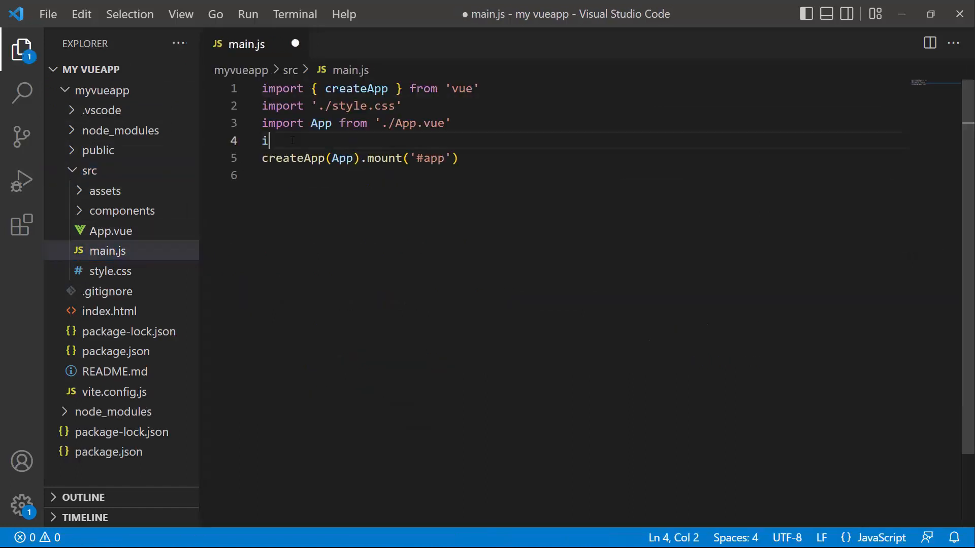
text(mport { registerLicens)
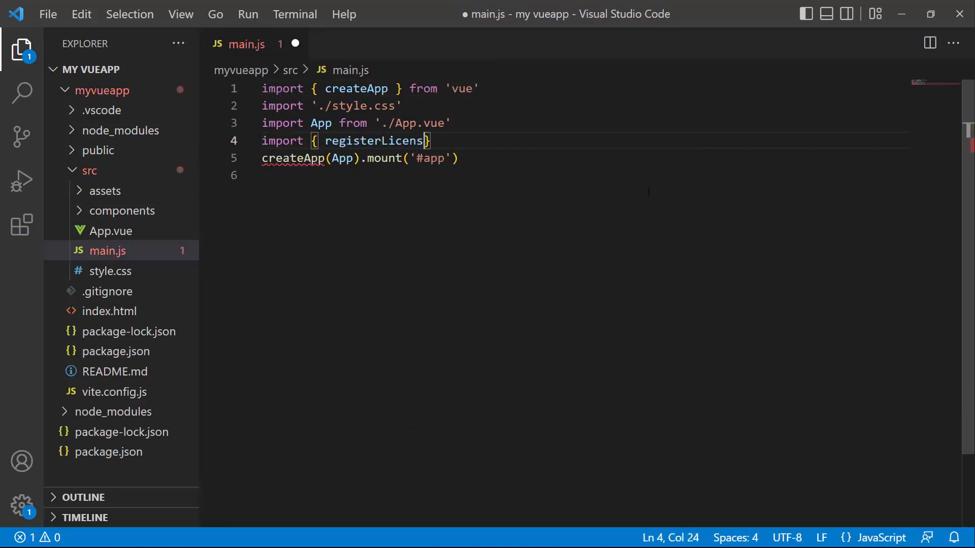
text(e } from)
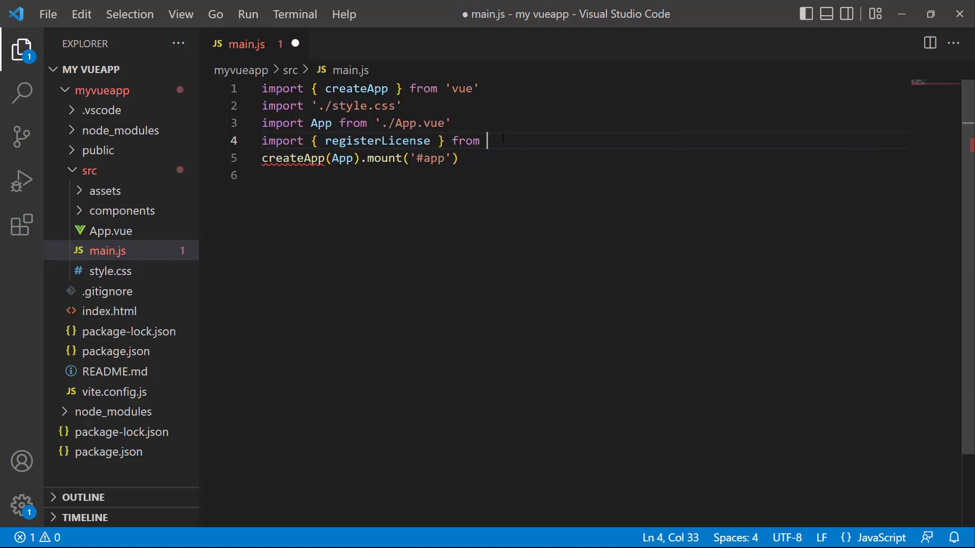
text('@syncfusion/ej2-base)
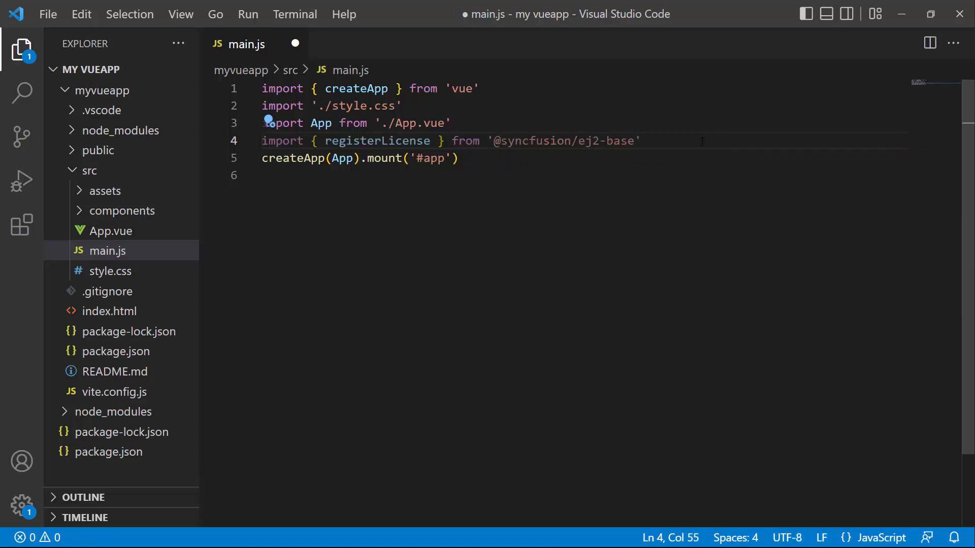
text(reg)
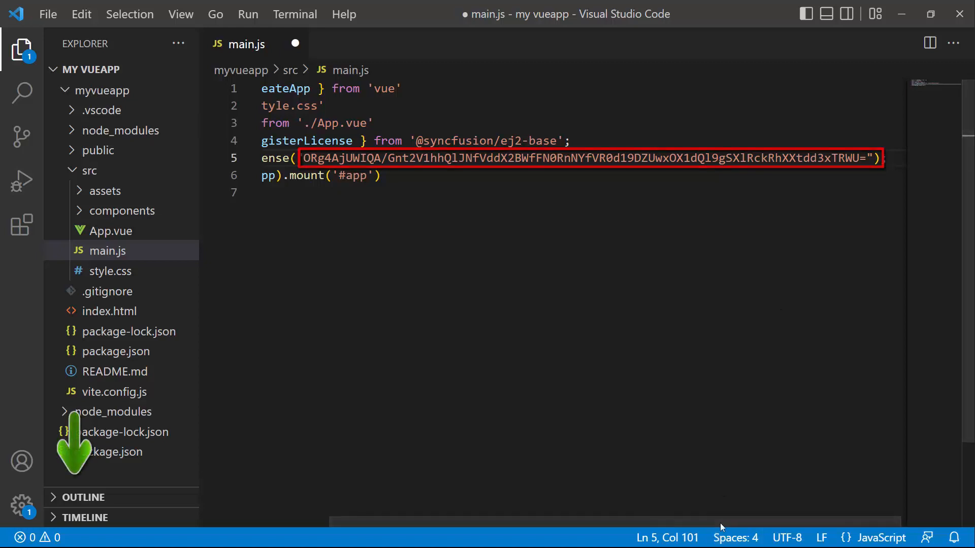
scroll(left, 3)
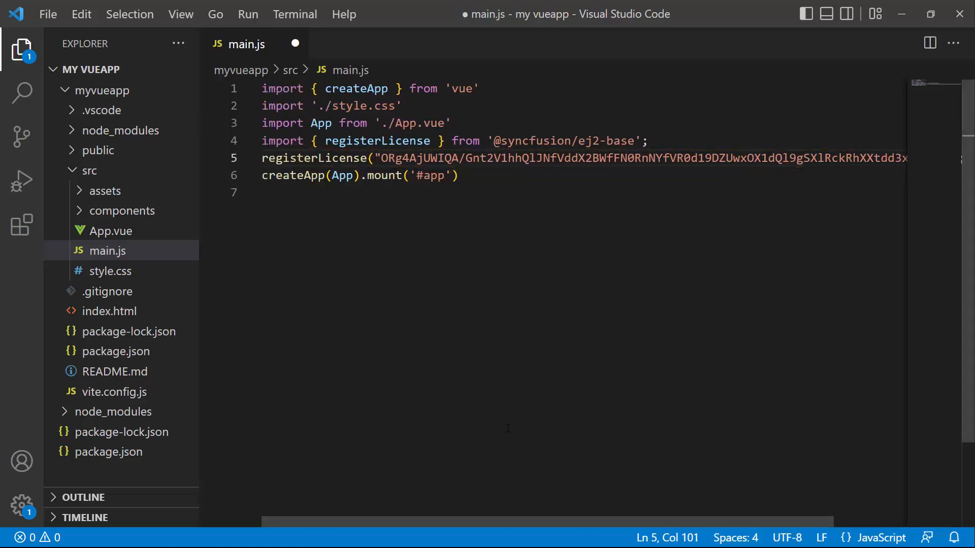
key(ctrl+s)
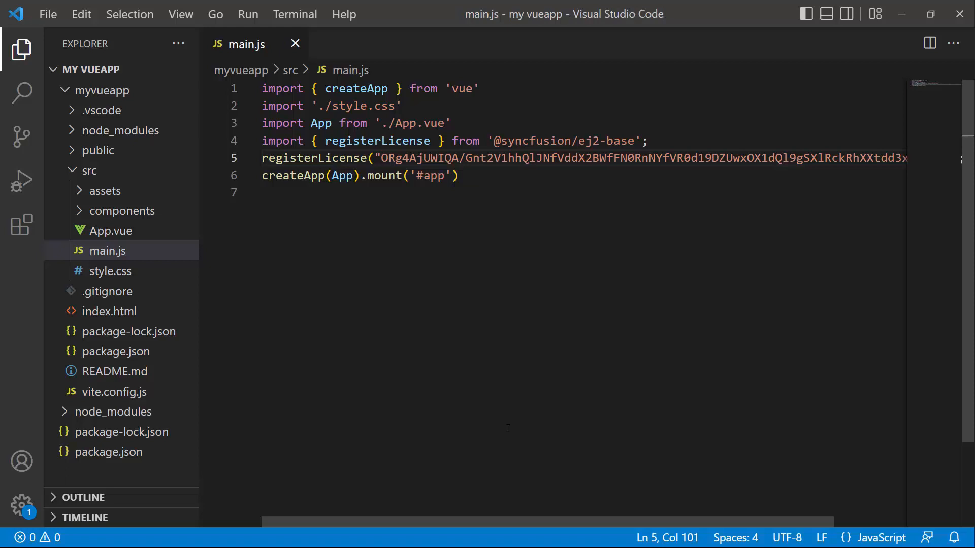
mouse_move(137, 243)
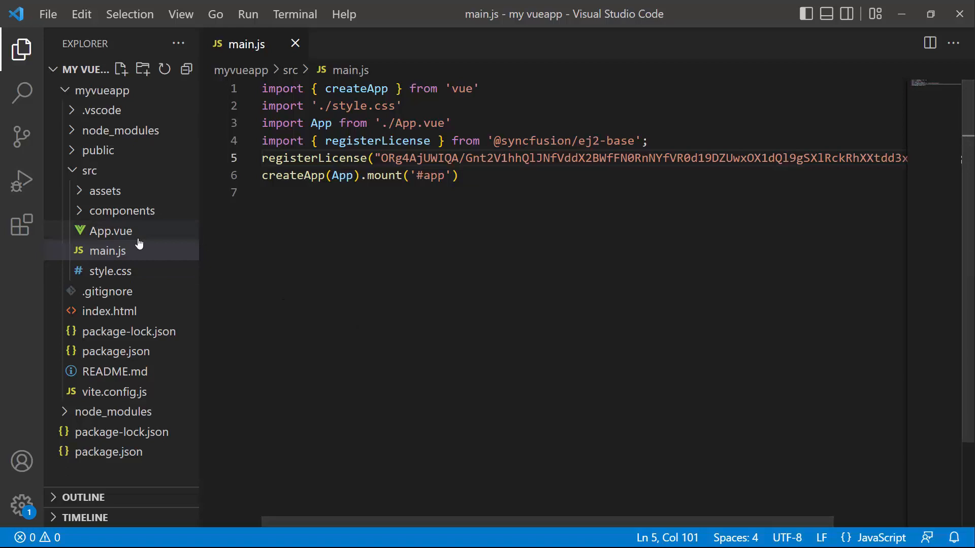
Step: In App.vue, import KanbanComponent, ColumnsDirective, ColumnDirective from ej2-vue-kanban and register them as components
click(108, 231)
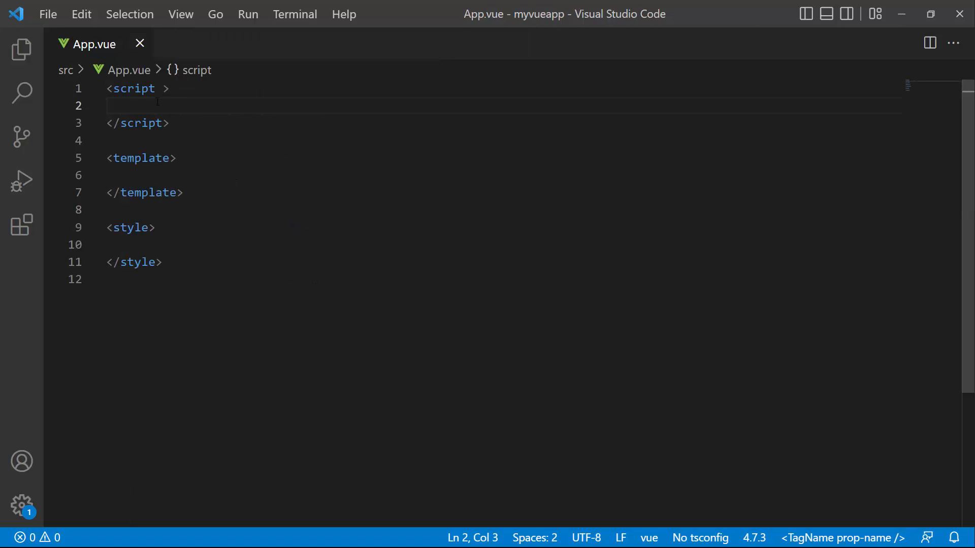
text(import {)
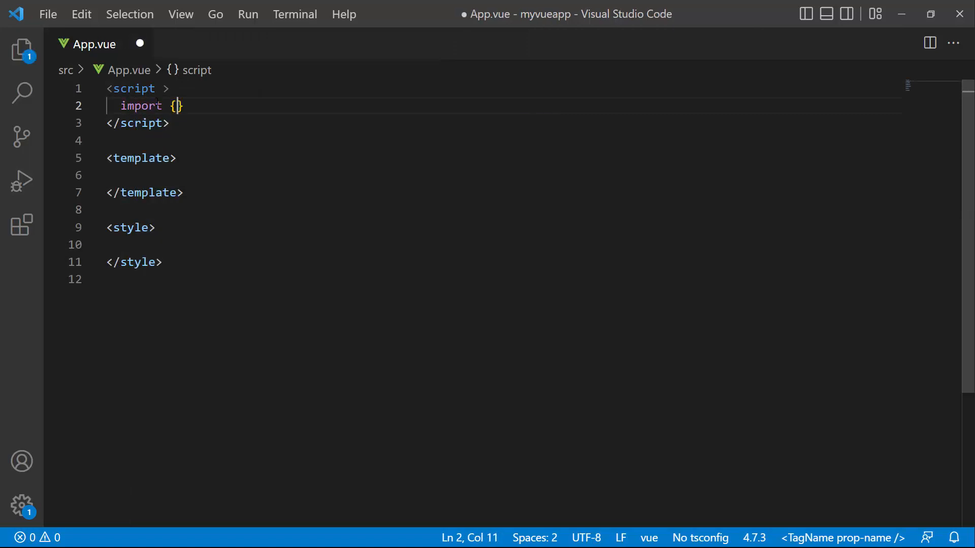
text(KanbanComp)
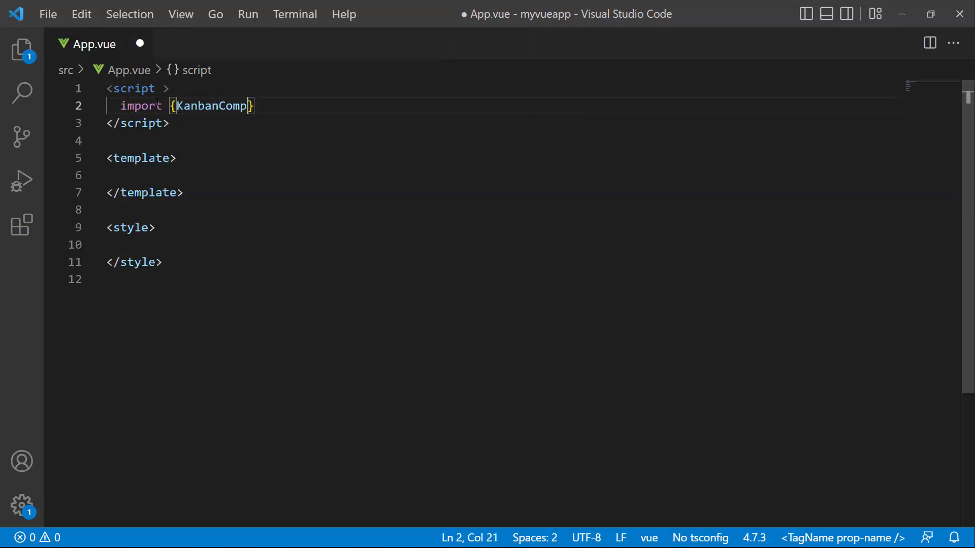
text(onent, ColumnsDirective)
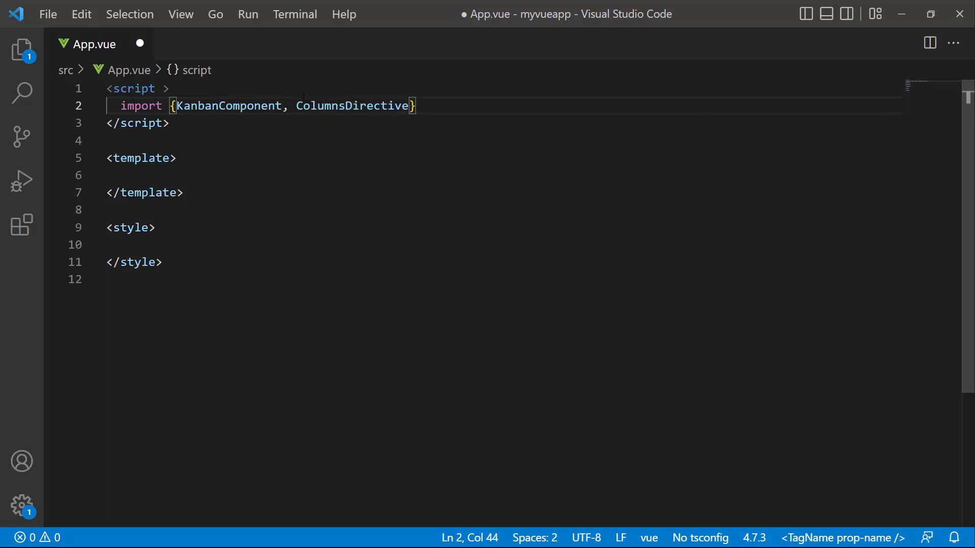
text(, Colum)
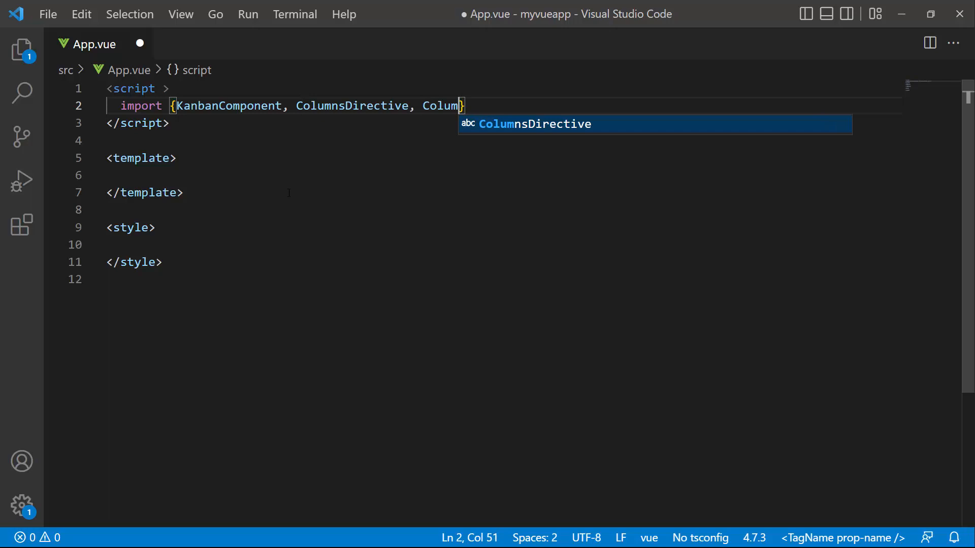
text(nDirective)
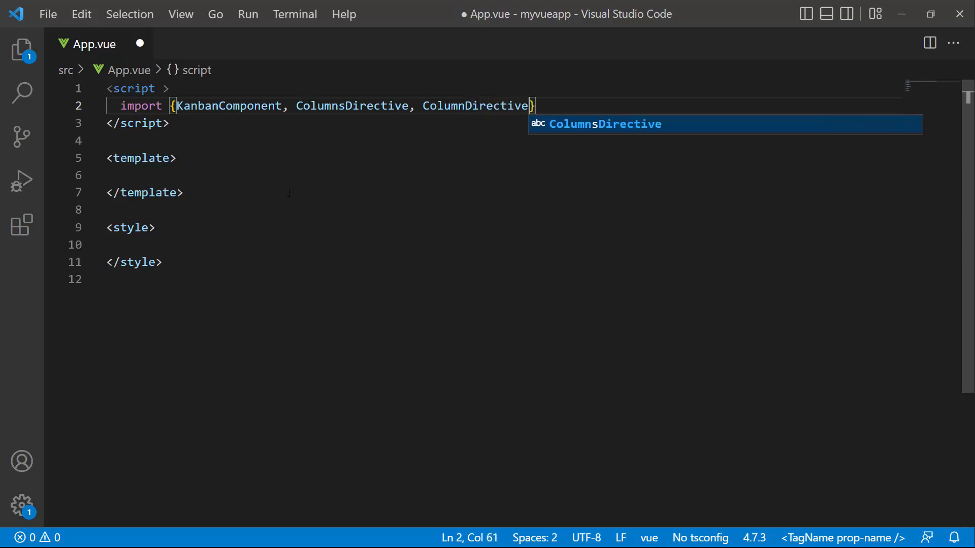
text(fr)
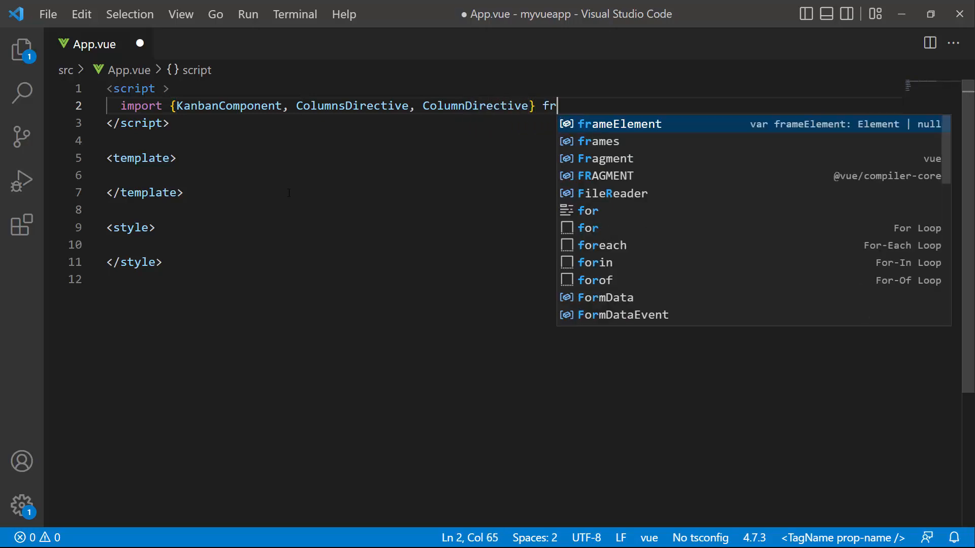
text(om '')
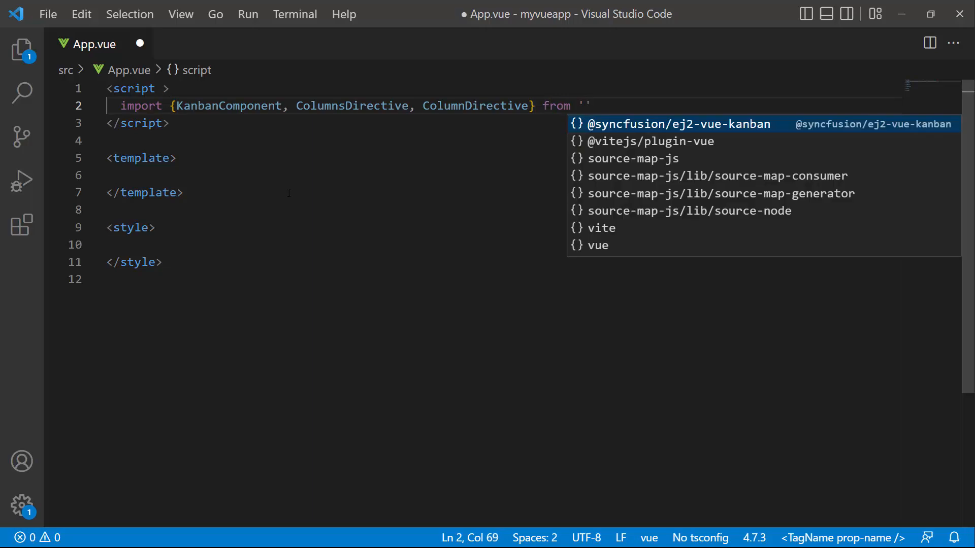
click(679, 124)
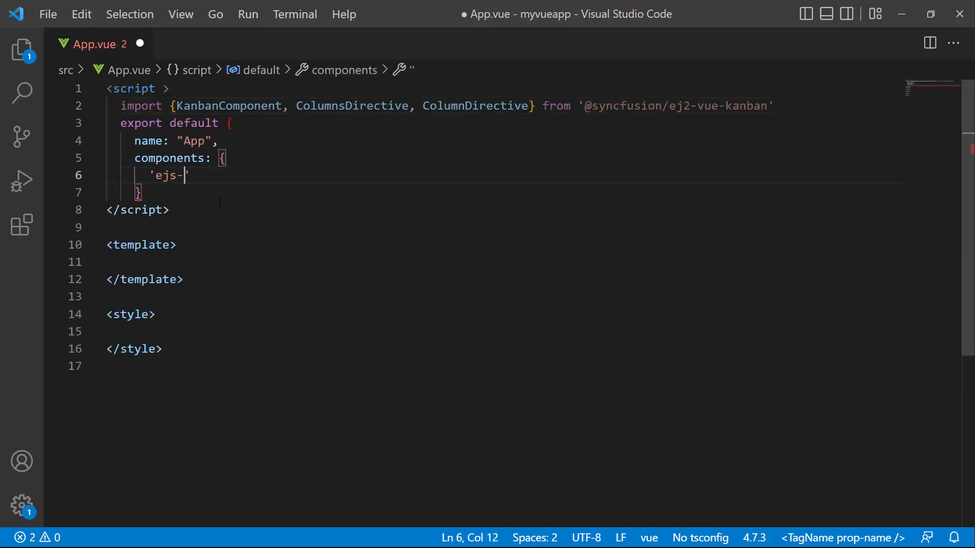
text(kanban')
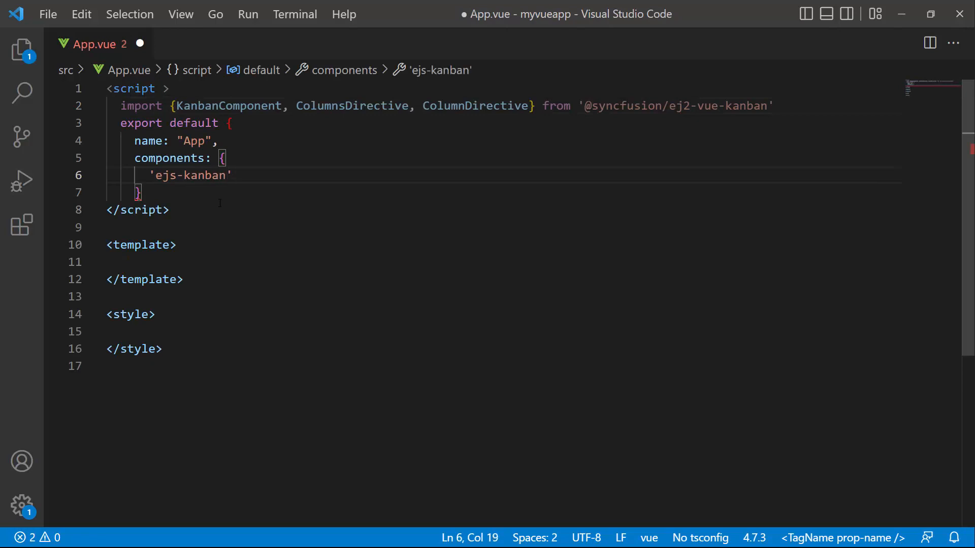
text(: KanbanComponent)
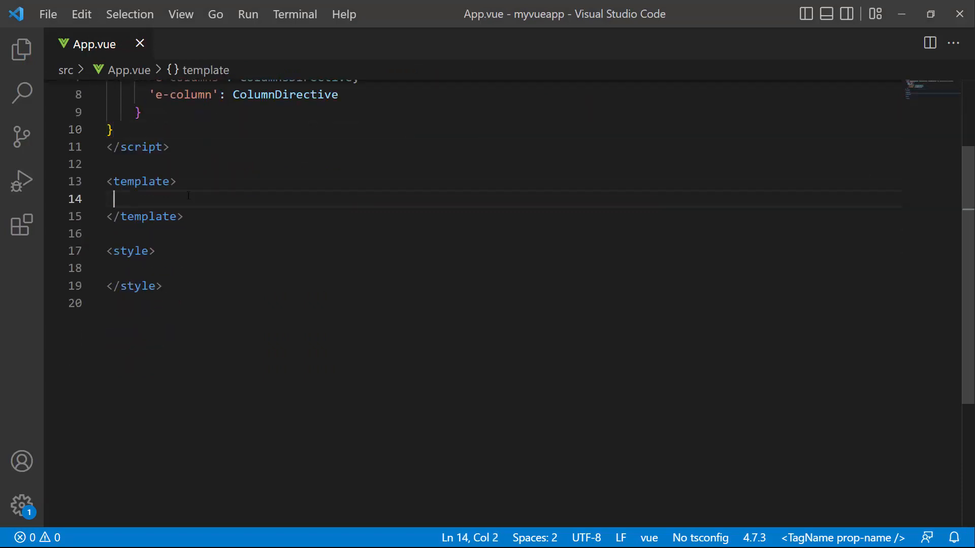
Step: Add ejs-kanban with e-columns and e-column tags, starting with headerText 'To Do' and keyField 'Open'
text(ejs-kanban>)
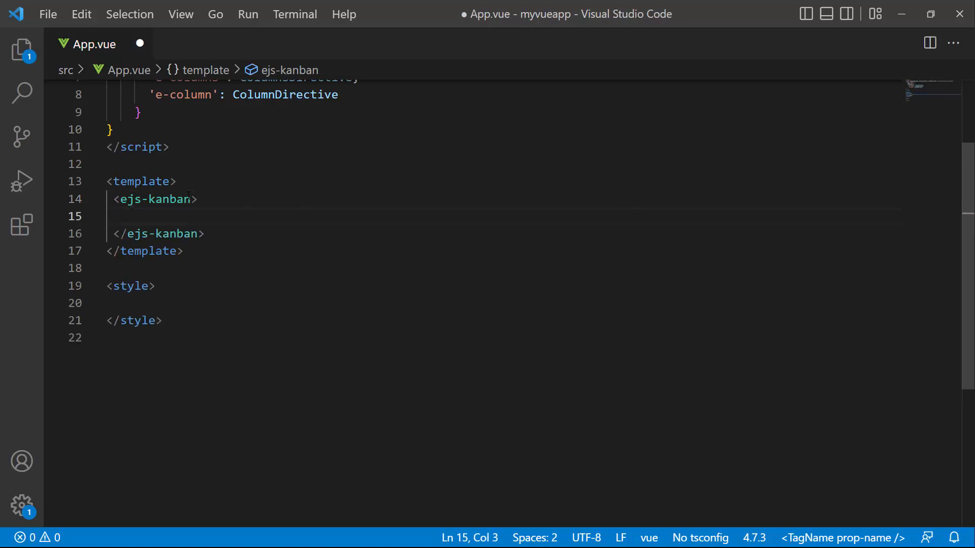
text(<e-columns>)
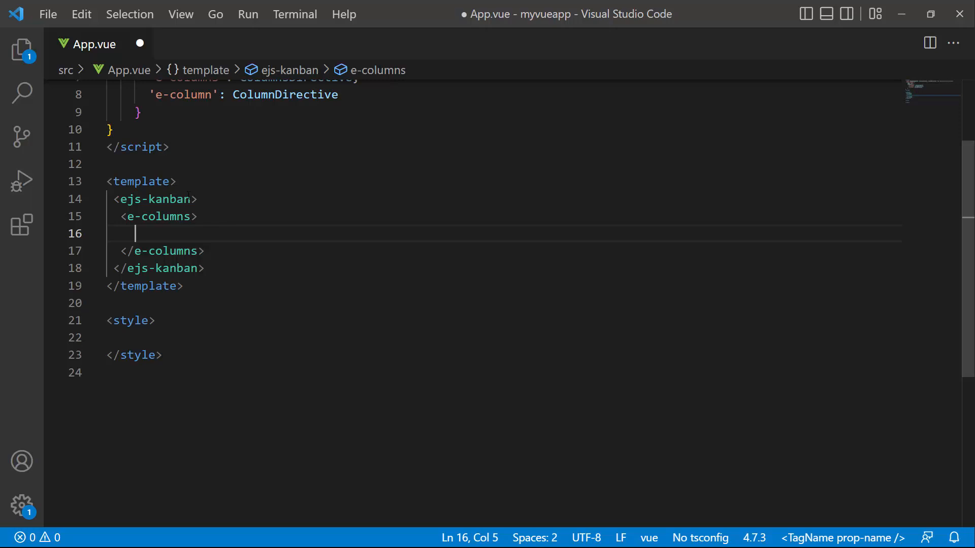
text(<e-colum)
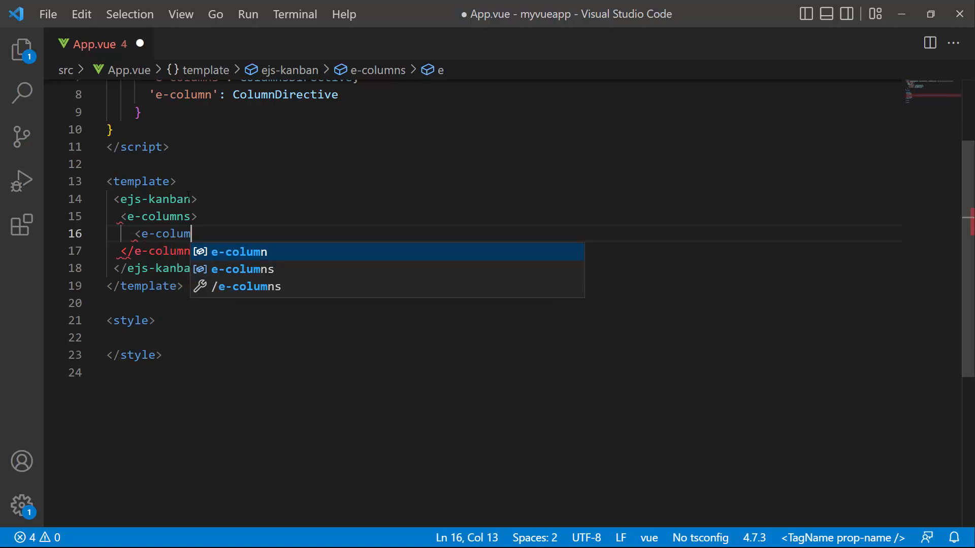
click(238, 252)
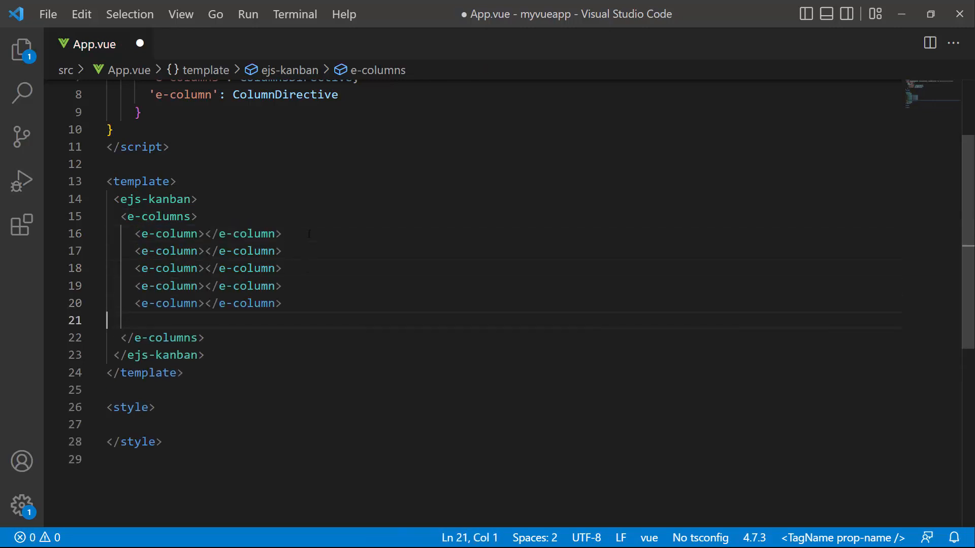
key(ctrl+s)
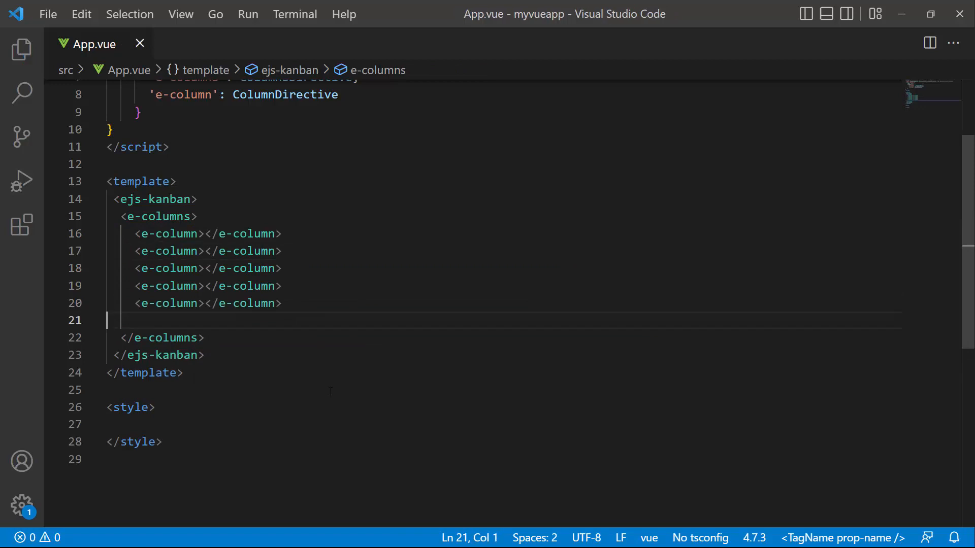
text(headerText=")
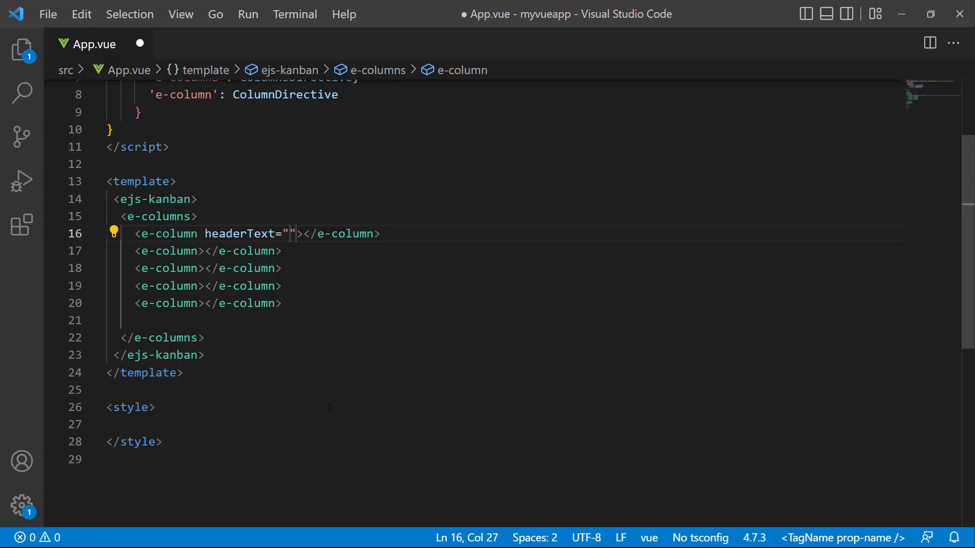
text(To Do)
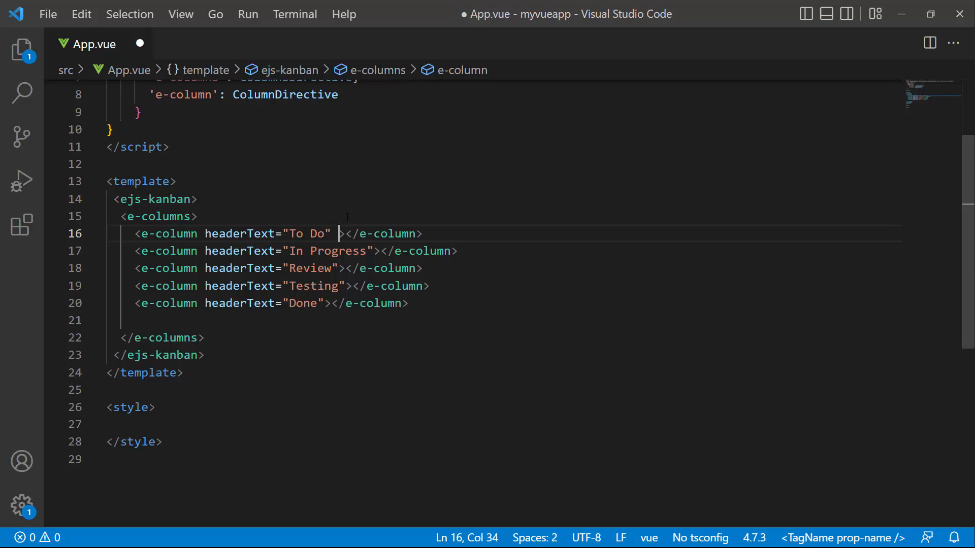
text(ke)
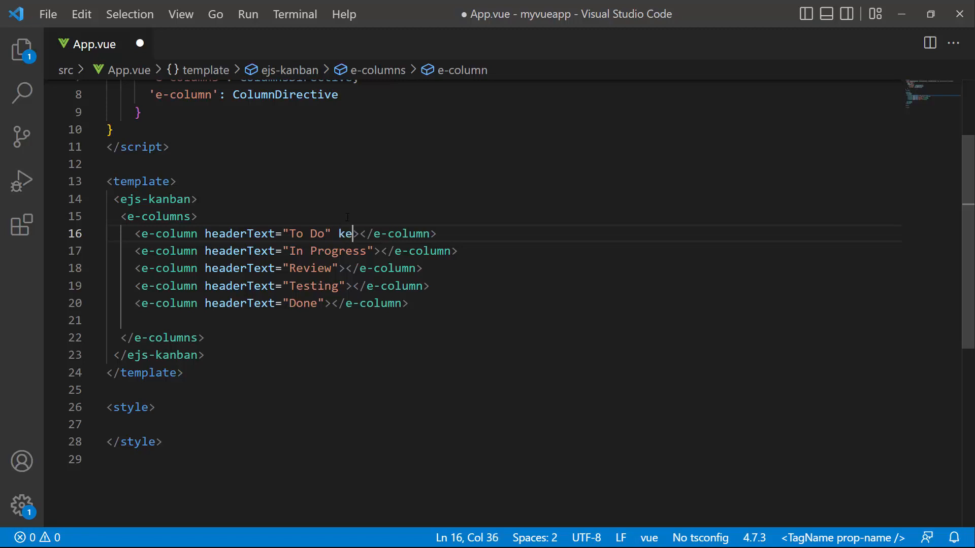
text(yField="")
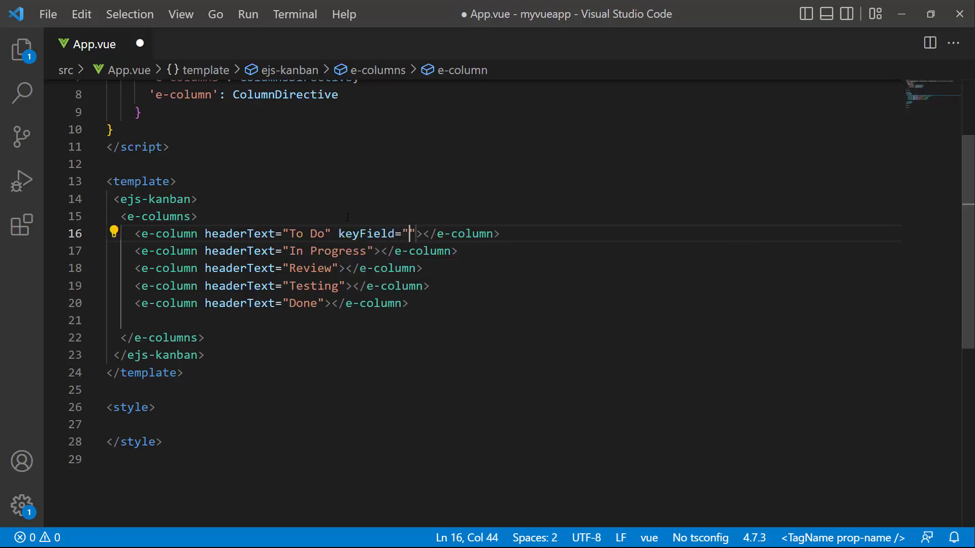
text(Open)
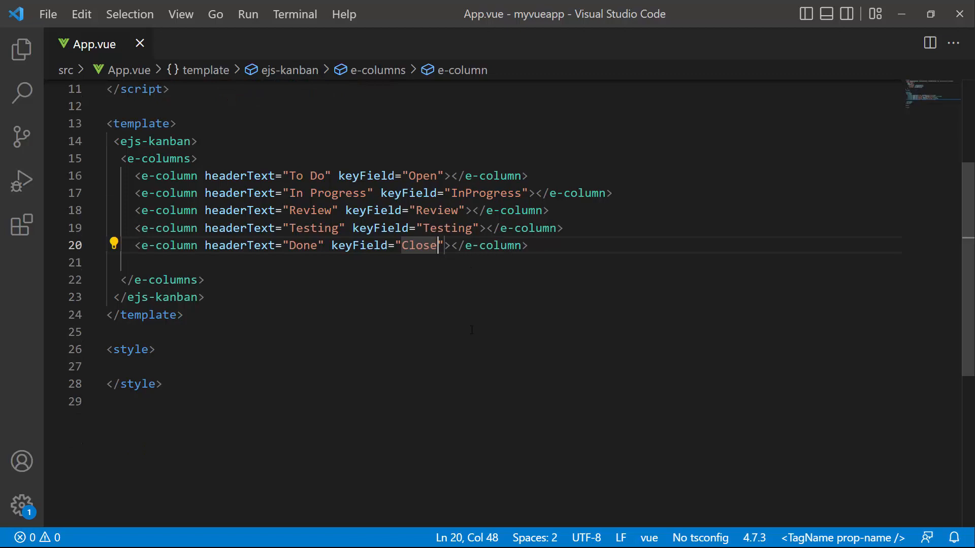
scroll(down, 3)
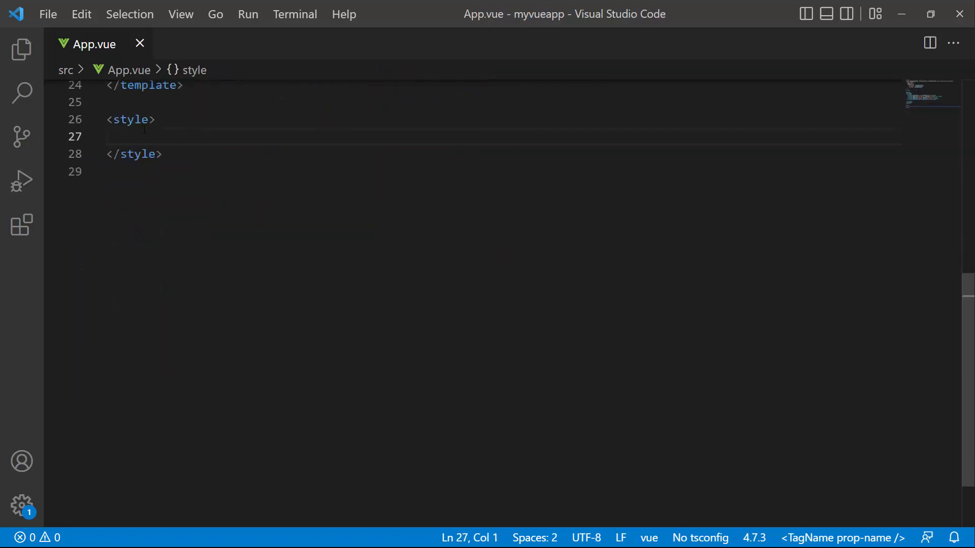
text(@import '../node_modules/@syncfusion/ej2-base/styles/material.css';)
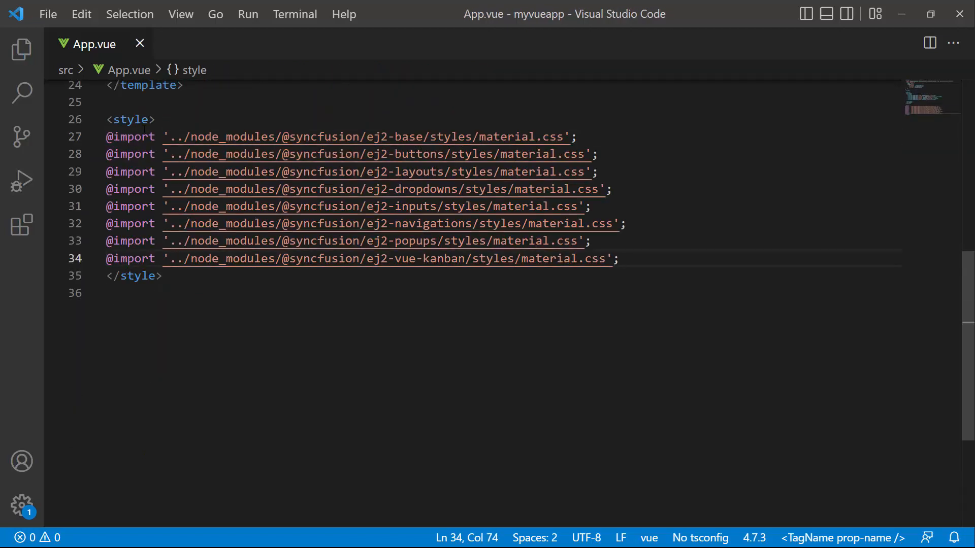
mouse_move(269, 473)
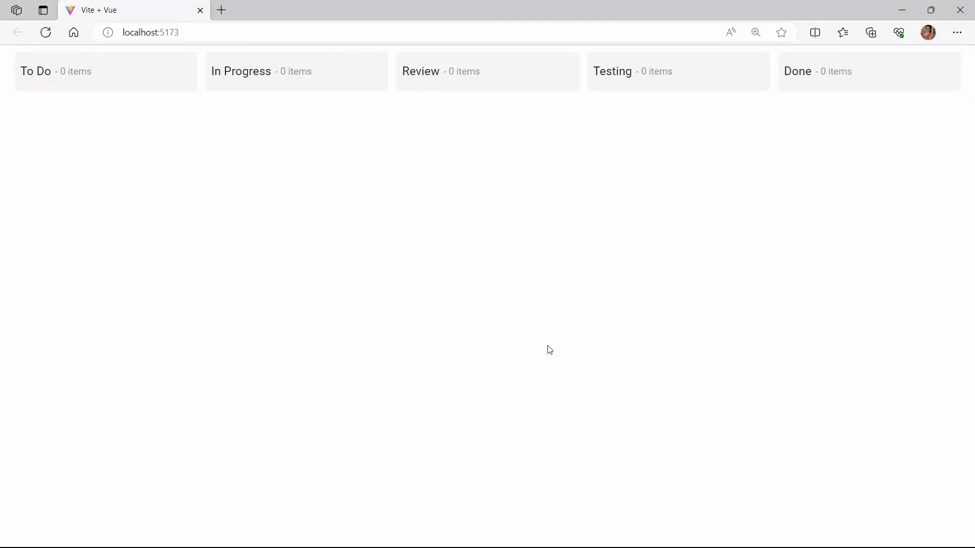
Step: Add the kanbanData array to data() and bind it to the Kanban with keyField 'Status'
key(alt+tab)
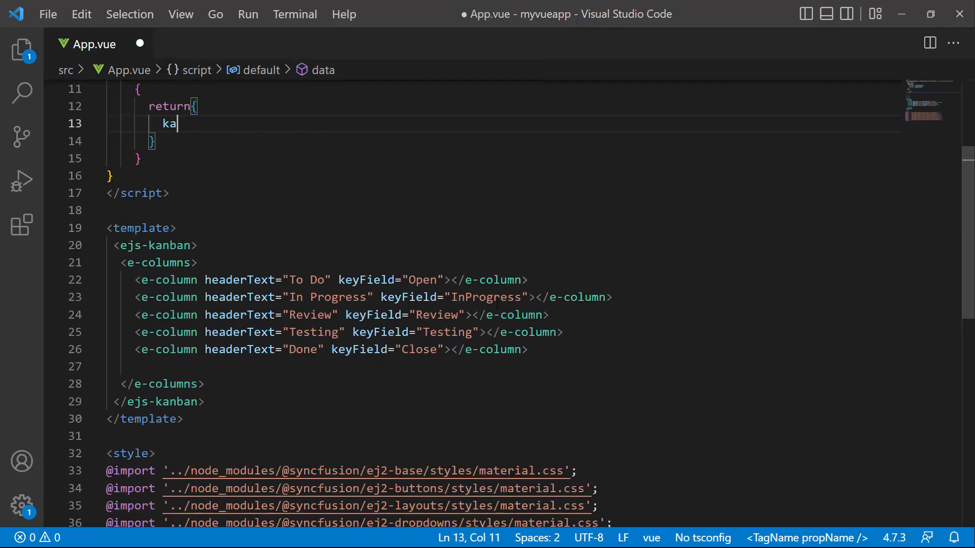
text(nbanData:)
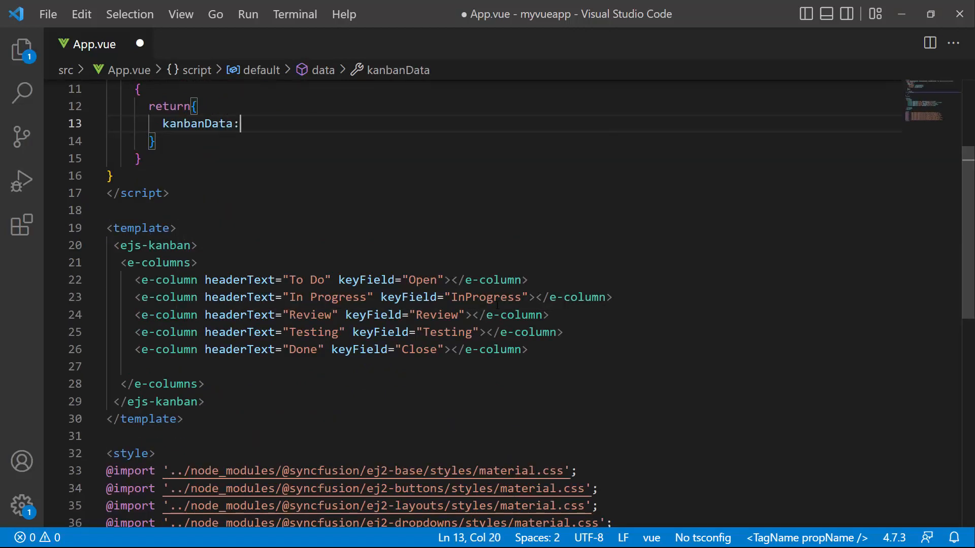
text([)
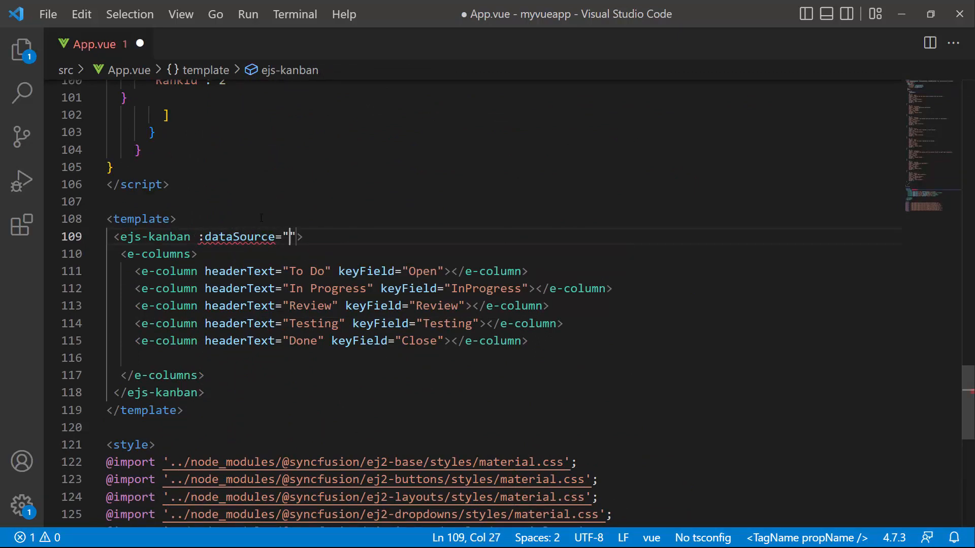
text(kanbanData)
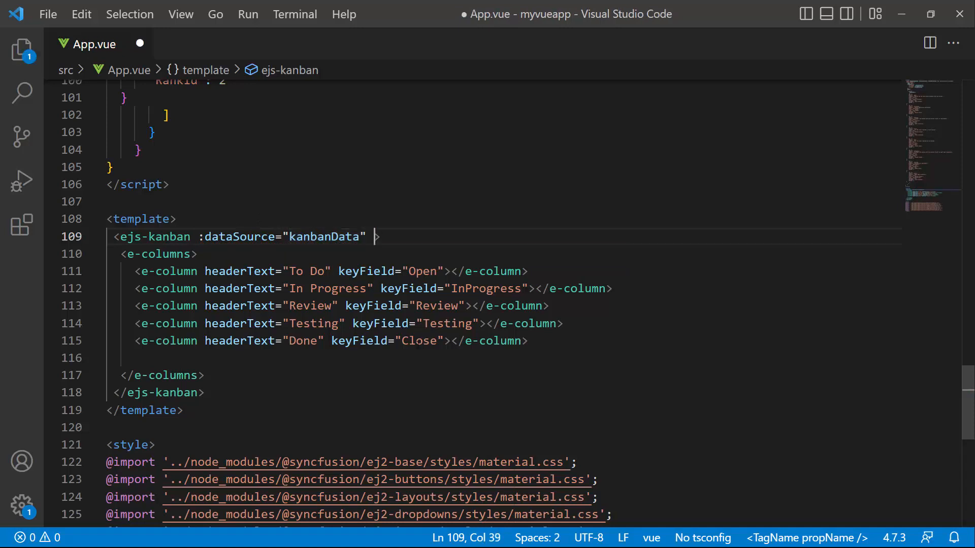
text(keyField="")
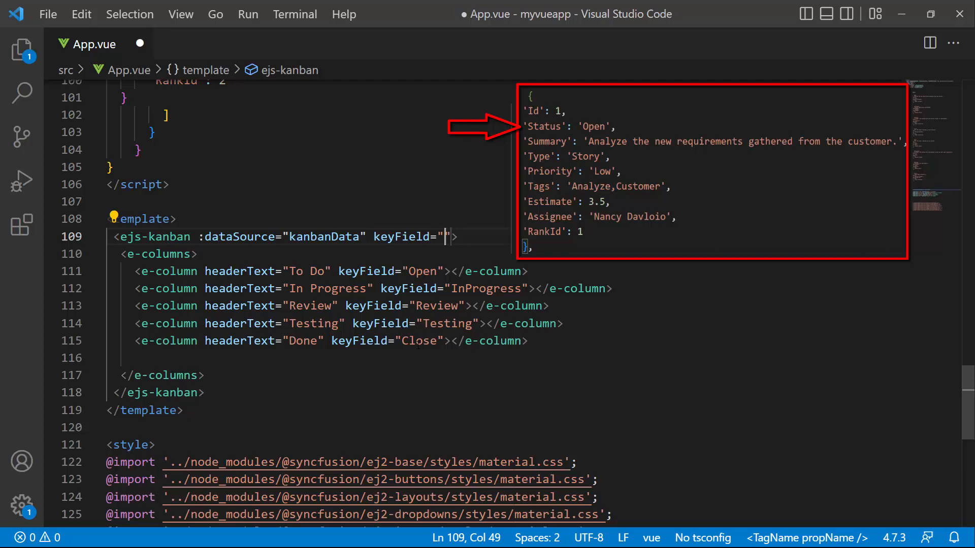
text(Status)
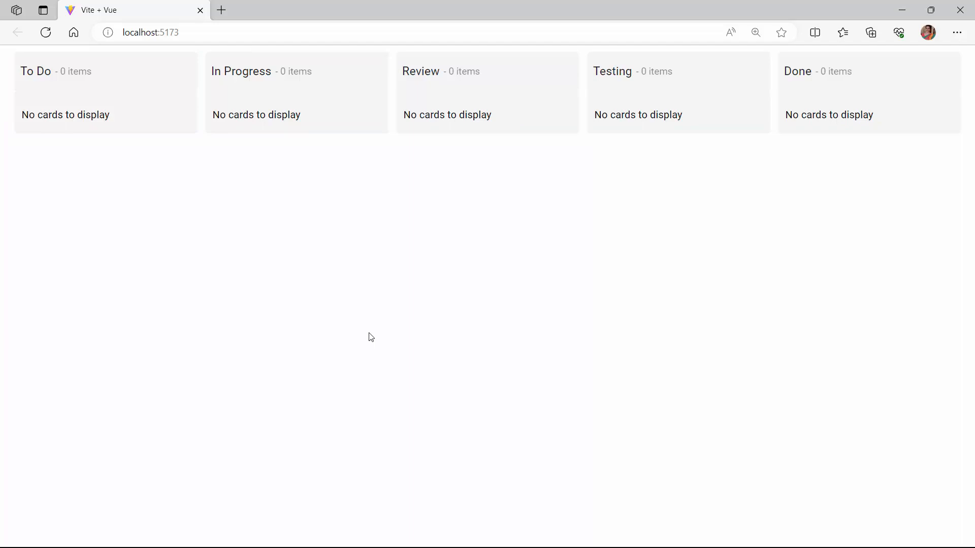
Step: Define cardSettings with contentField 'Summary' and headerField 'Id', and bind :cardSettings on ejs-kanban
key(alt+tab)
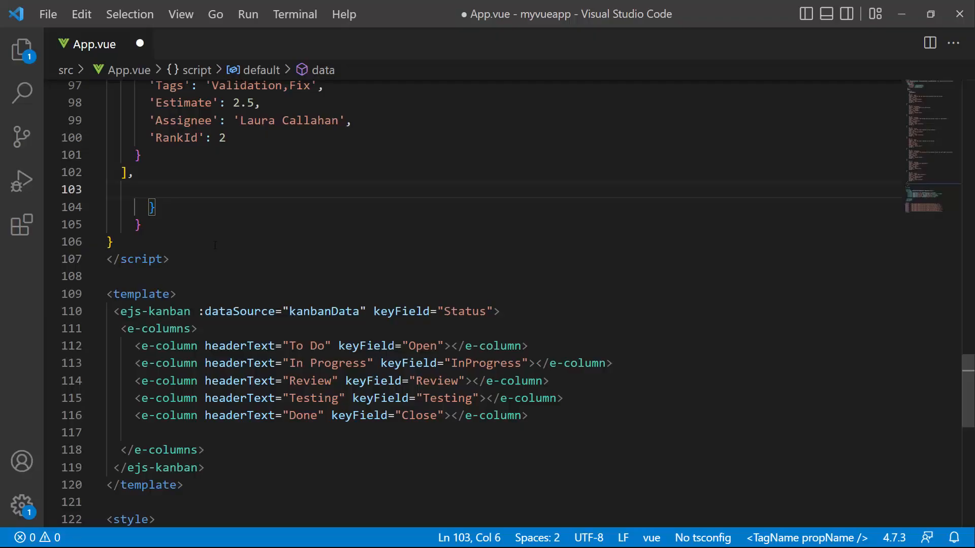
text(cardSettings:{)
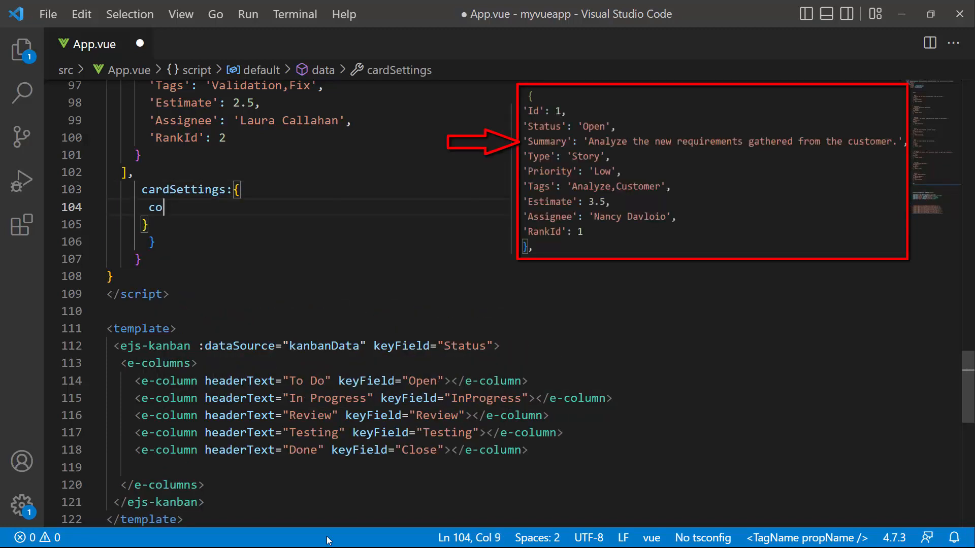
text(ntentField)
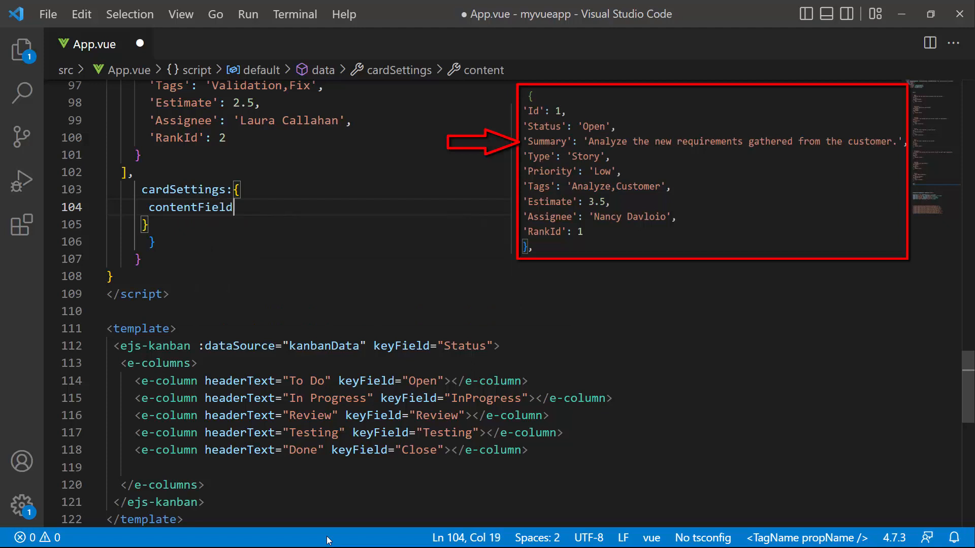
text(:"Summary",)
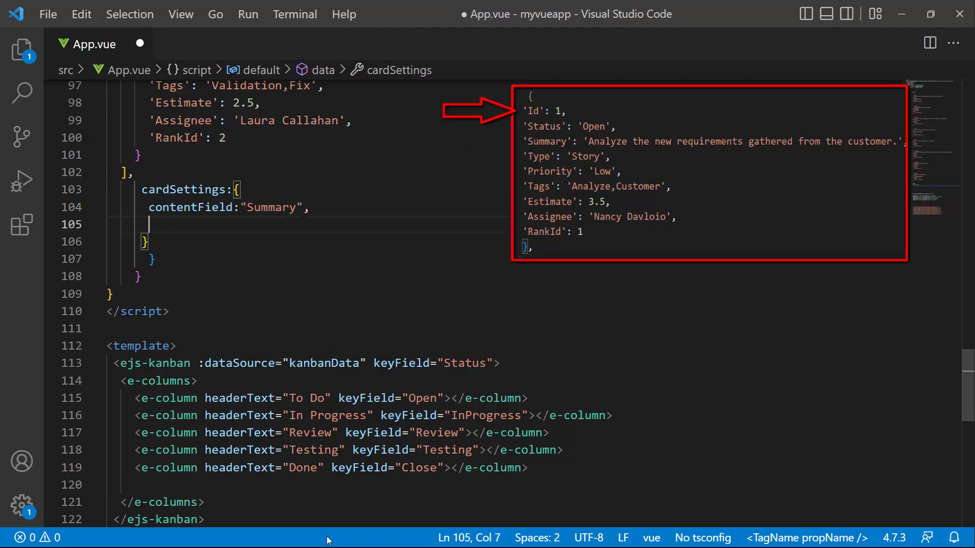
text(headerFi)
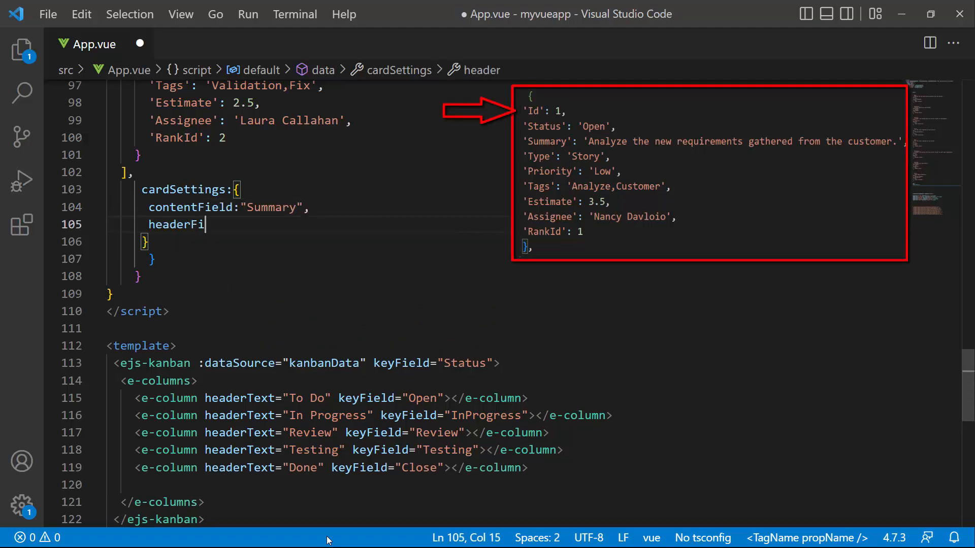
text(eld:"Id")
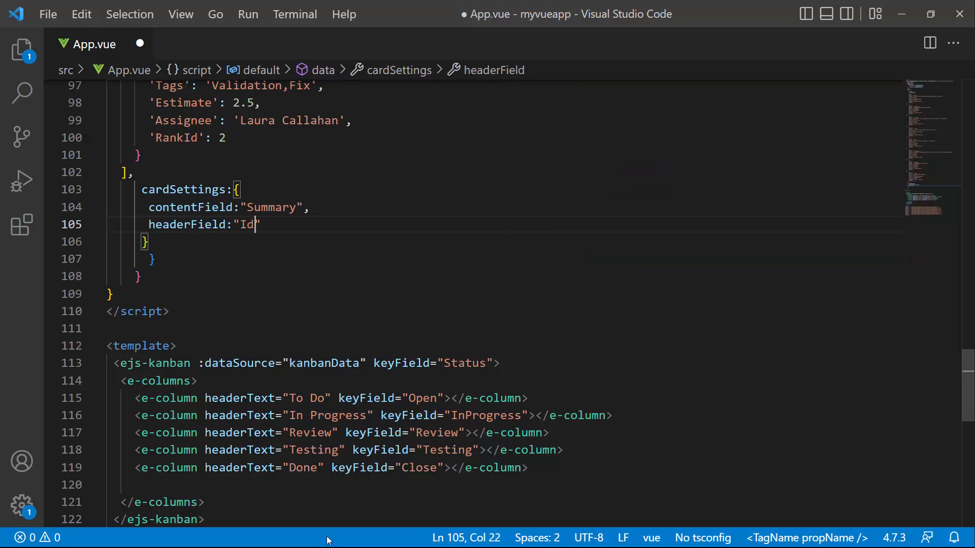
double_click(182, 189)
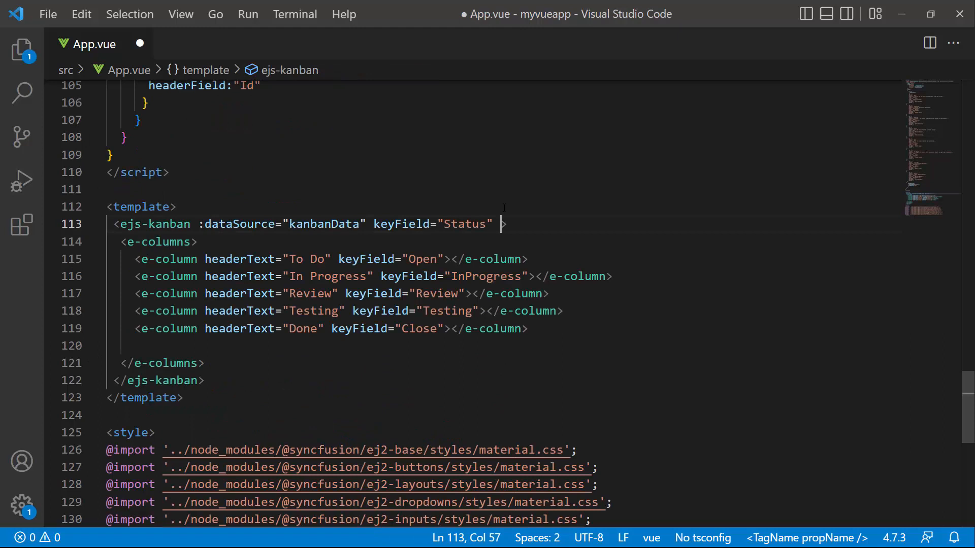
text(:cardSetting)
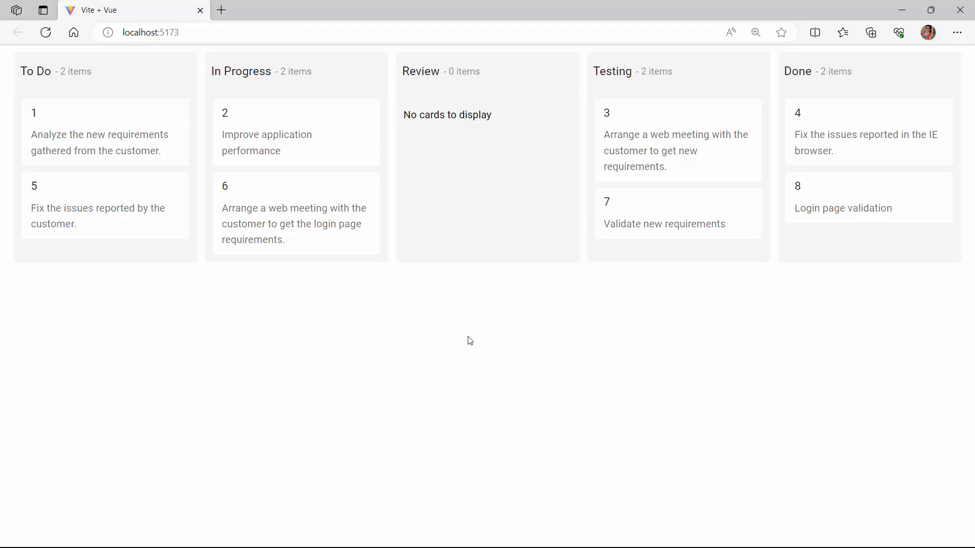
Step: Give the ejs-kanban element height="550px" and width="650px"
key(alt+tab)
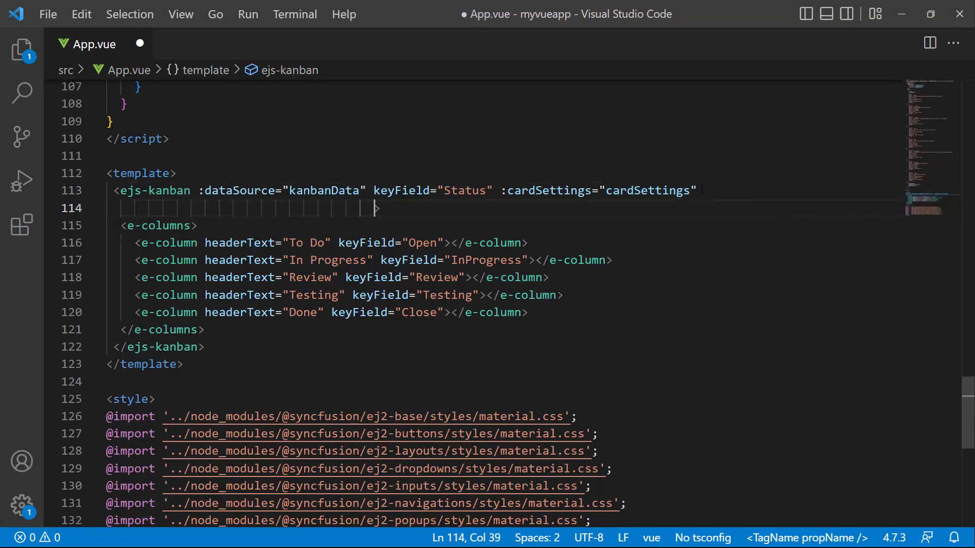
text(height="550px")
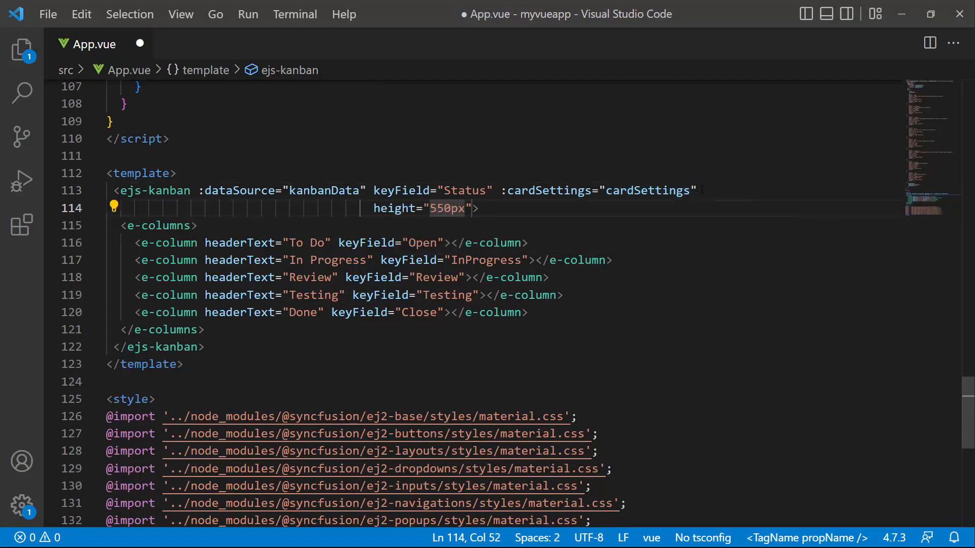
text(width>)
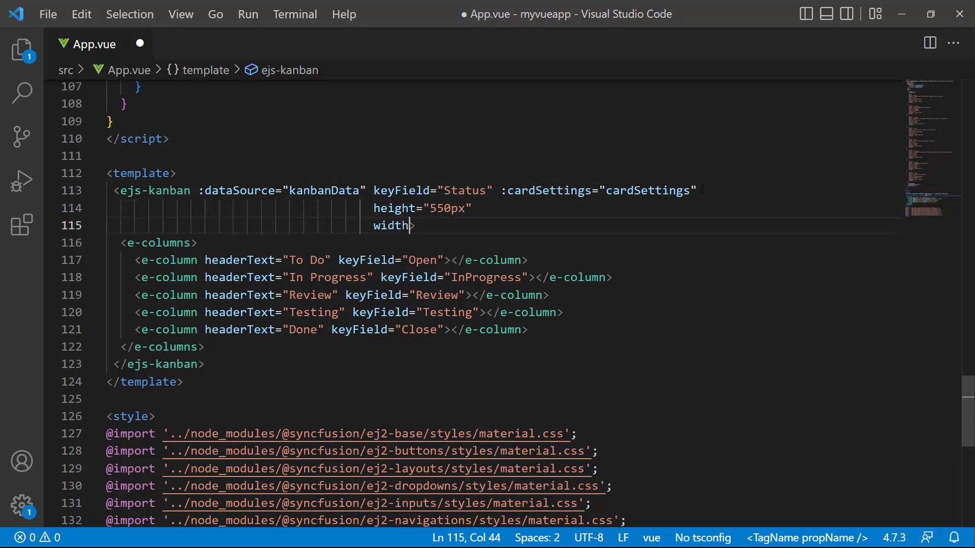
text(="65")
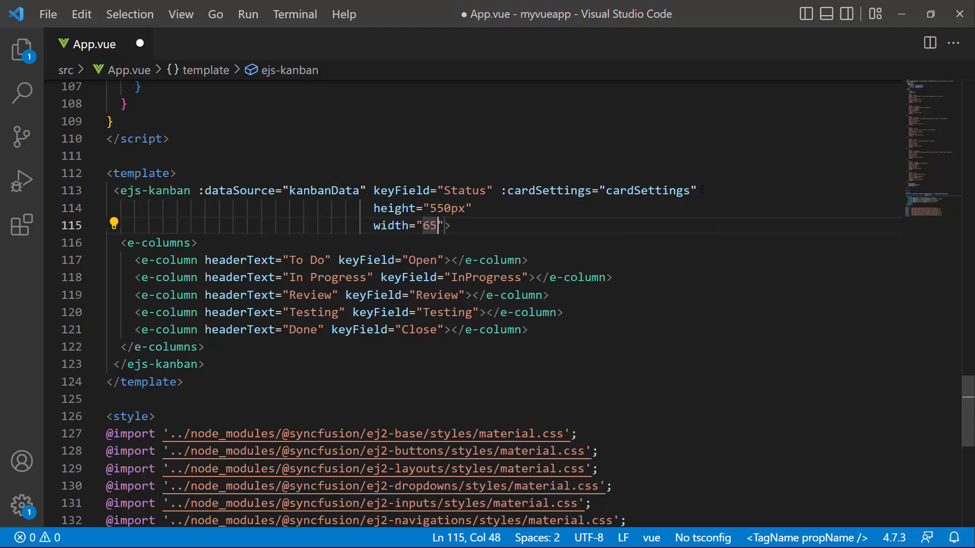
text(0px)
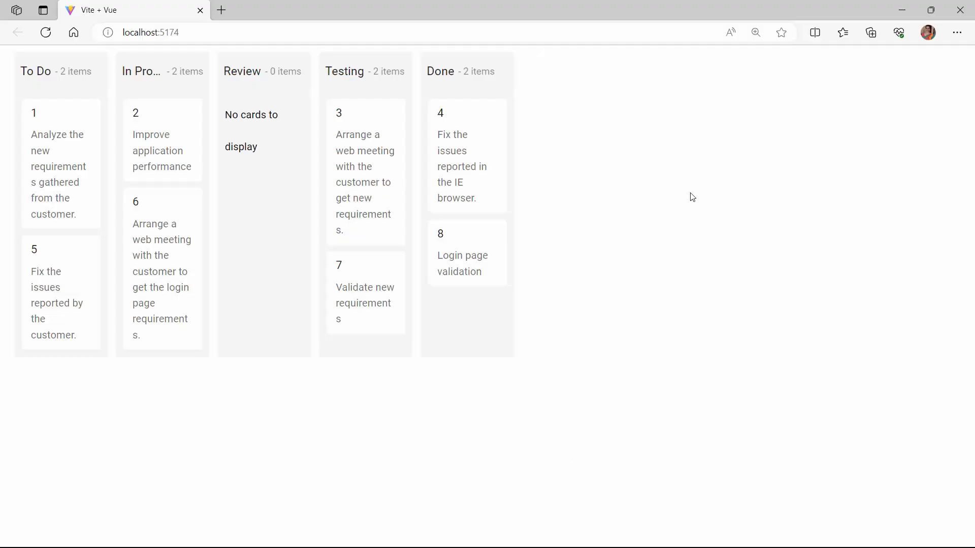
mouse_move(487, 423)
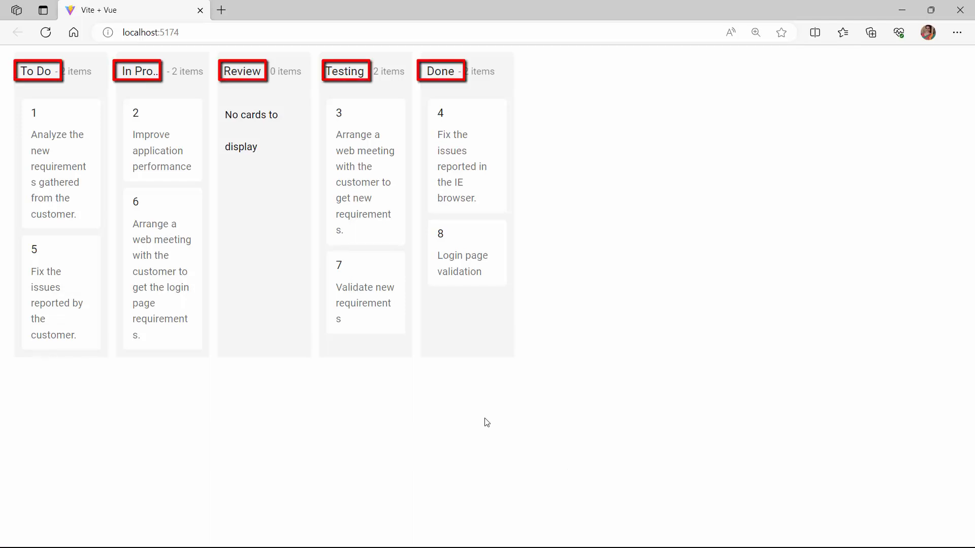
mouse_move(445, 389)
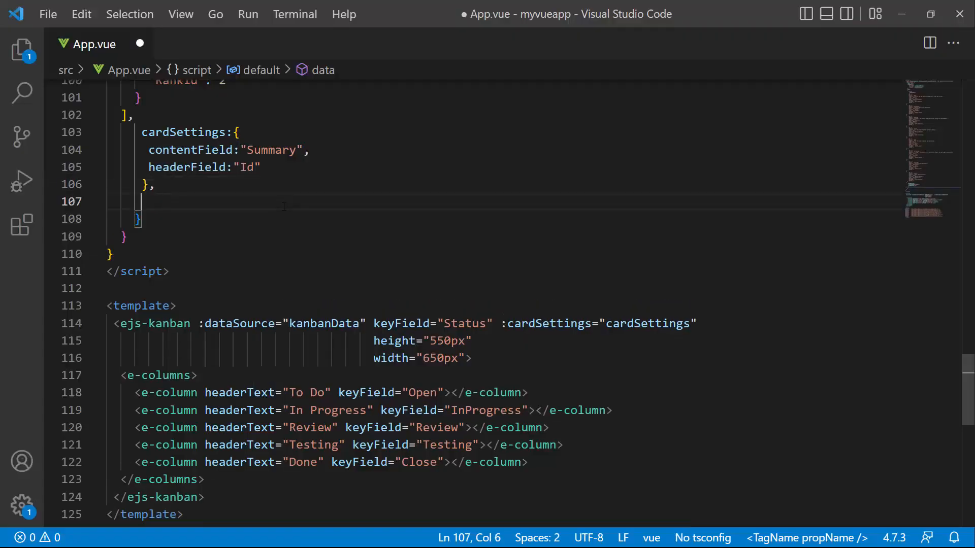
Step: Add swimLaneSettings with keyField 'Assignee' to the component's data()
text(swimLane)
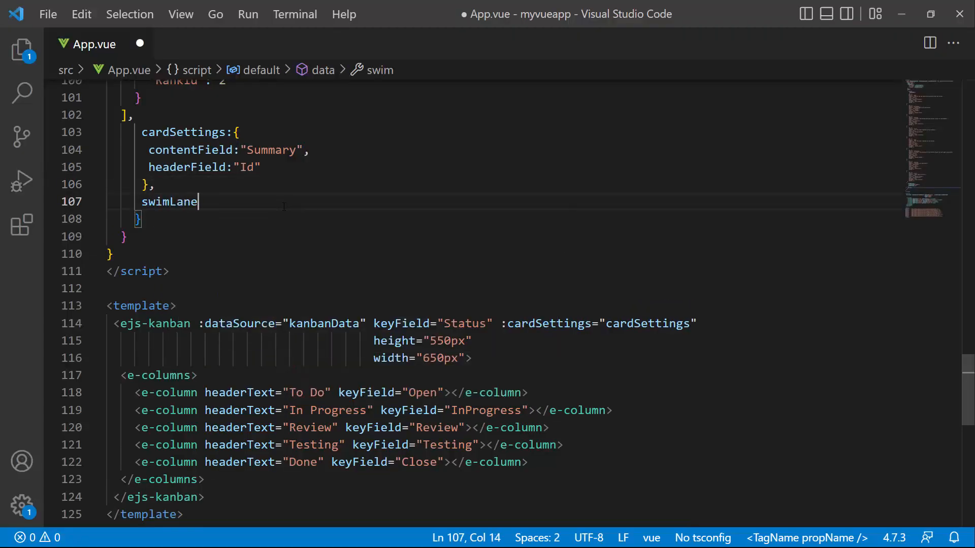
text(Settings:{)
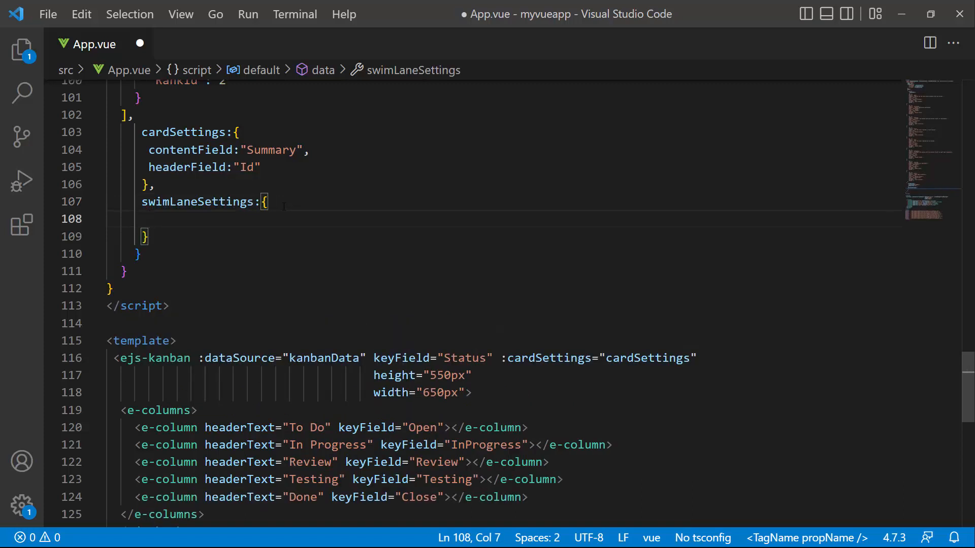
text(keyField:"A)
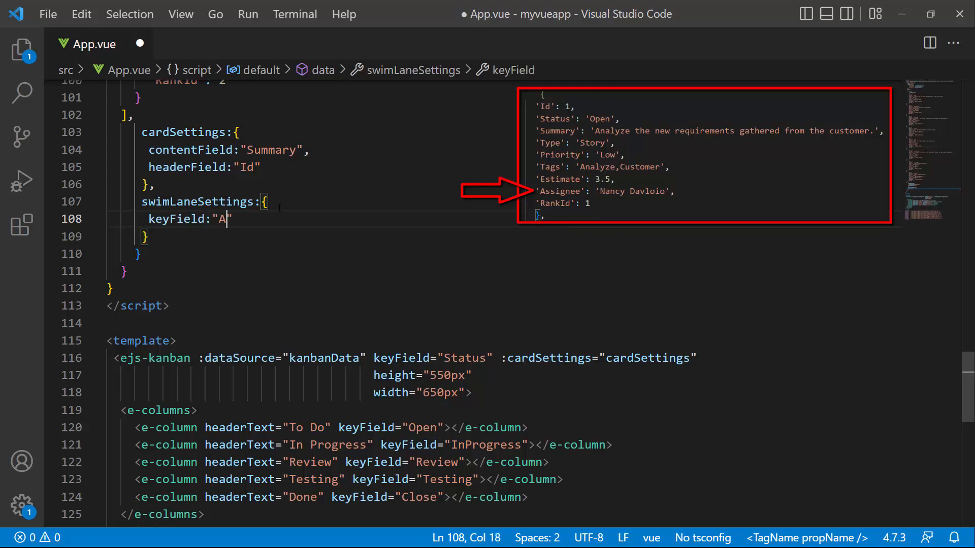
text(ssignee)
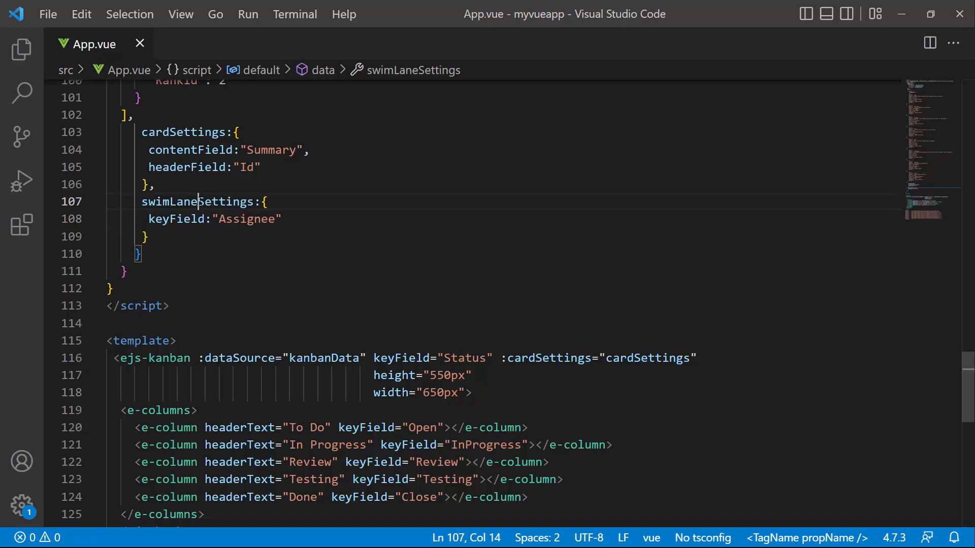
Step: Bind :swimlaneSettings="swimlaneSettings" on the ejs-kanban element
text(:)
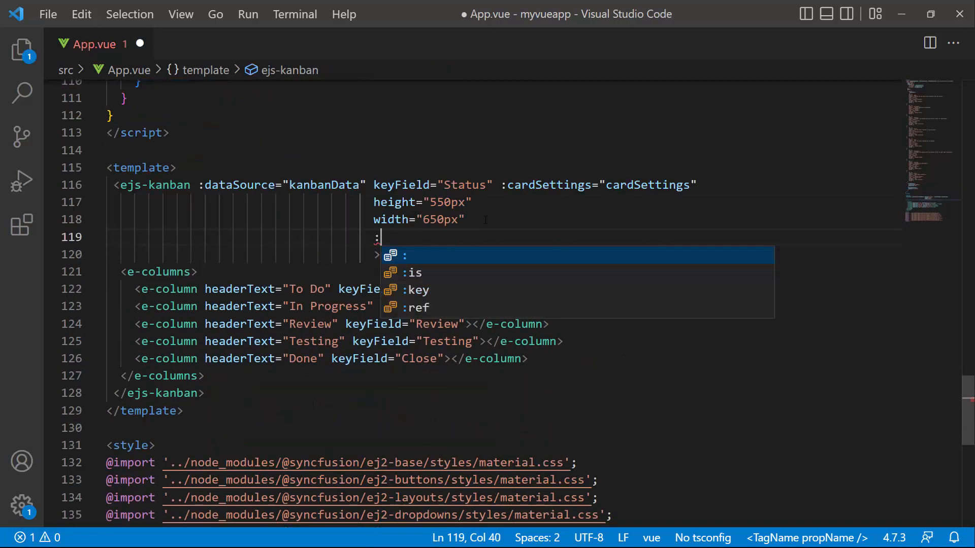
text(swimlaneSettings=")
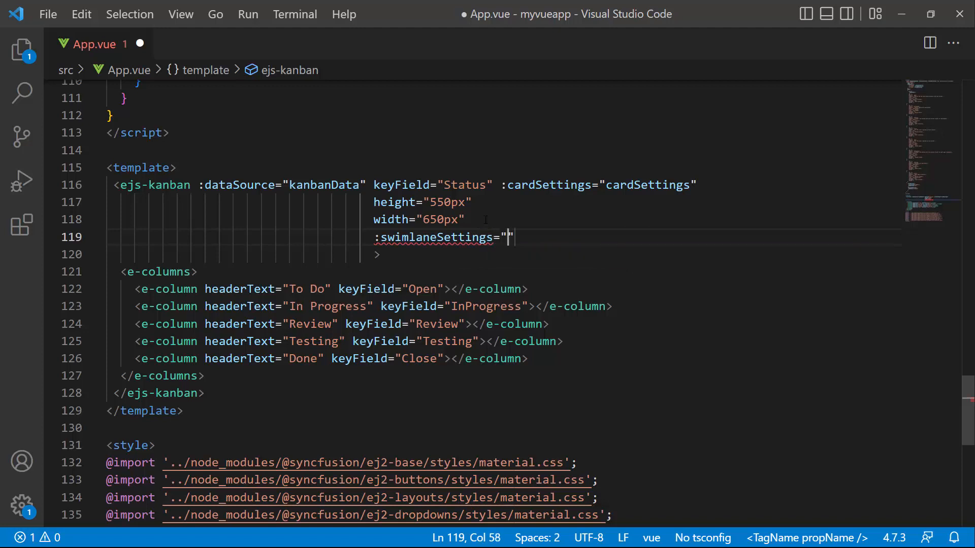
text(swimlaneSettings)
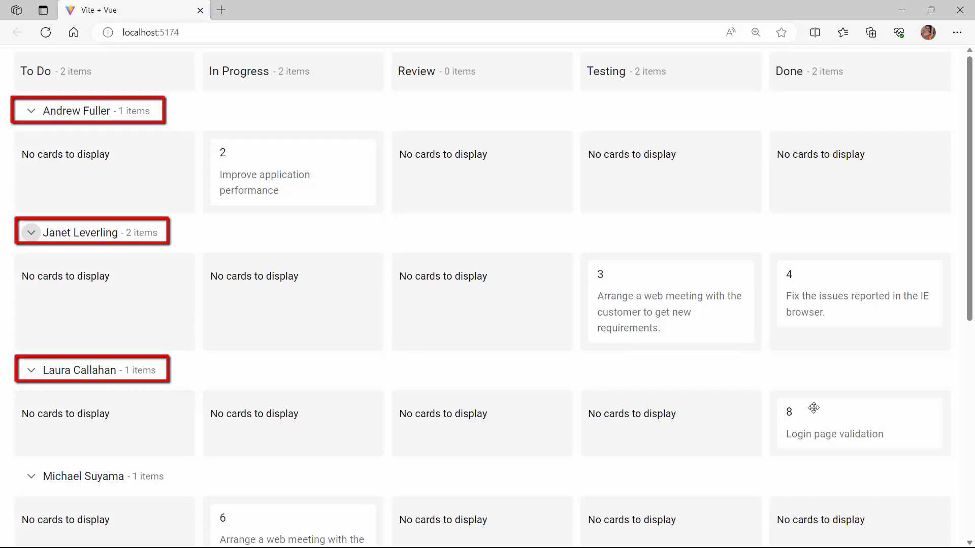
Step: Scroll down the board in Edge through the per-assignee swimlane rows
scroll(down, 3)
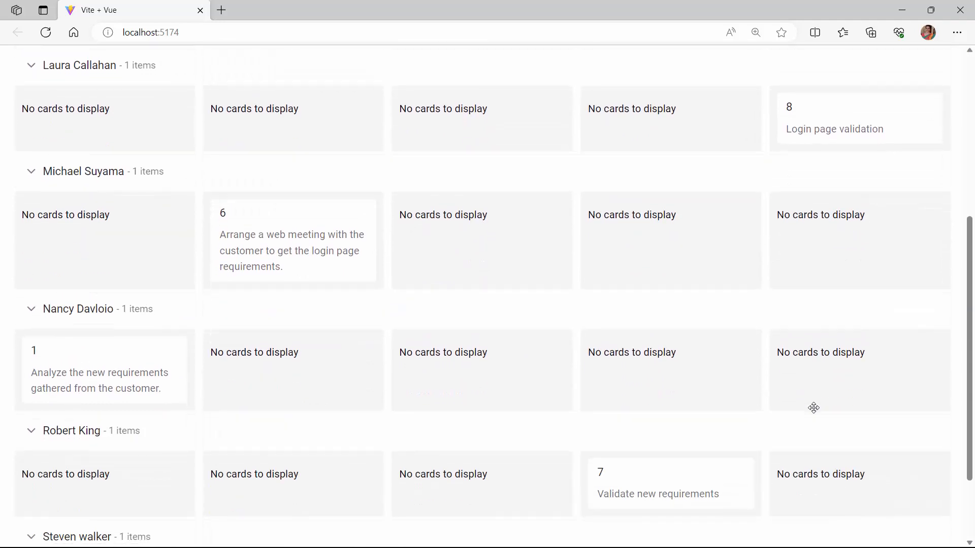
scroll(down, 3)
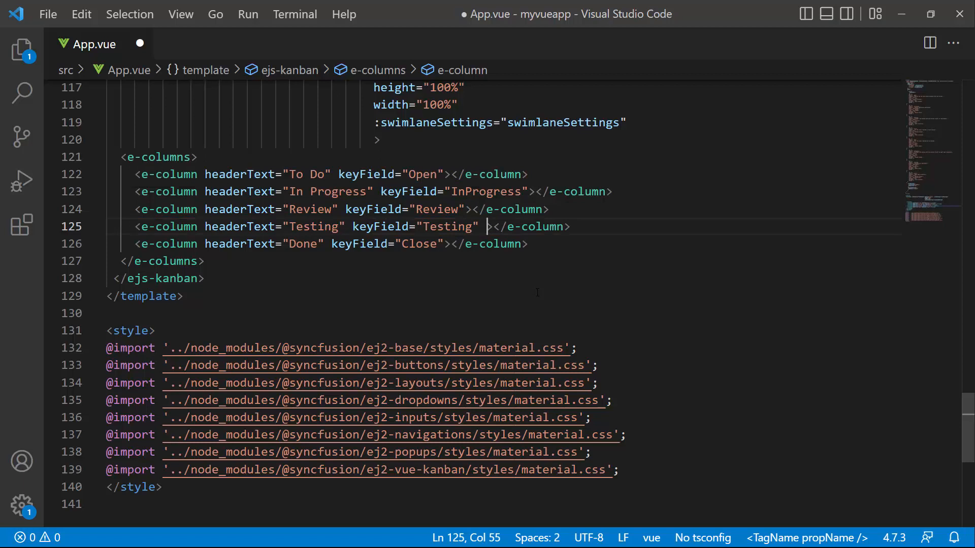
Step: Give the Testing column minCount 3 and the To Do column maxCount 1
text(minCoun)
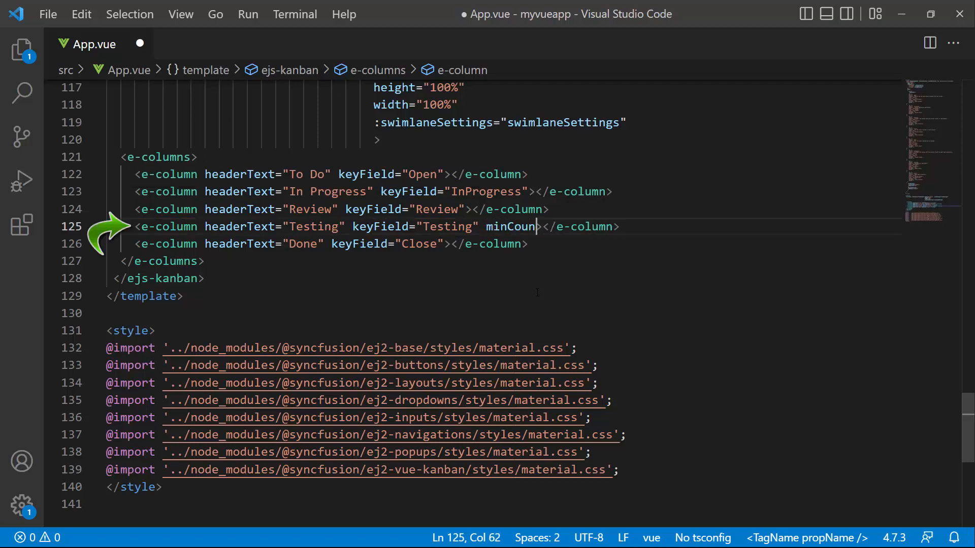
text(="3")
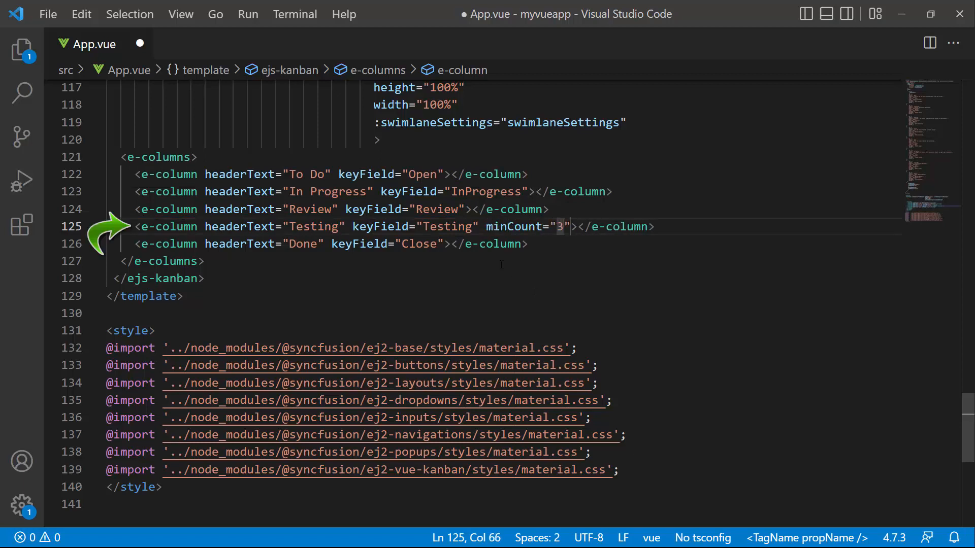
text(maxCoun)
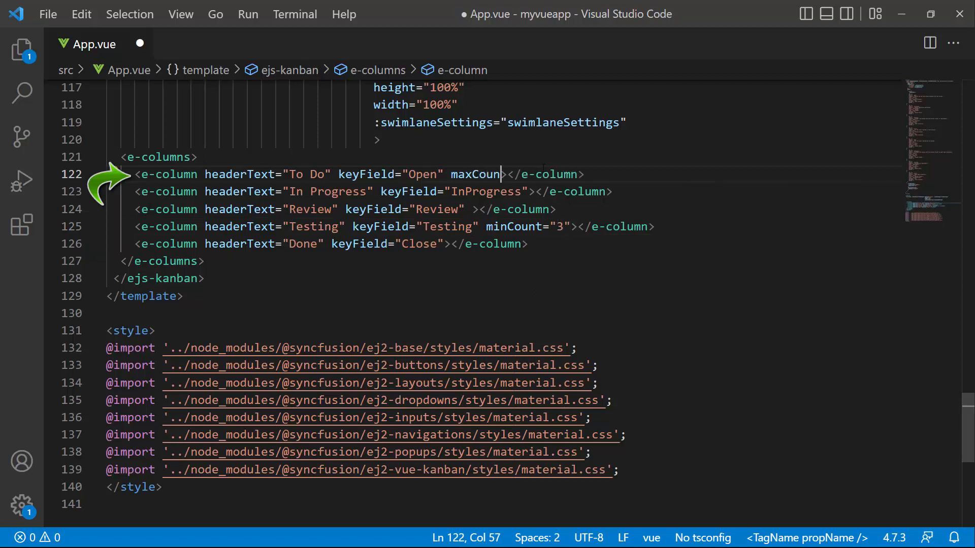
text(t="1")
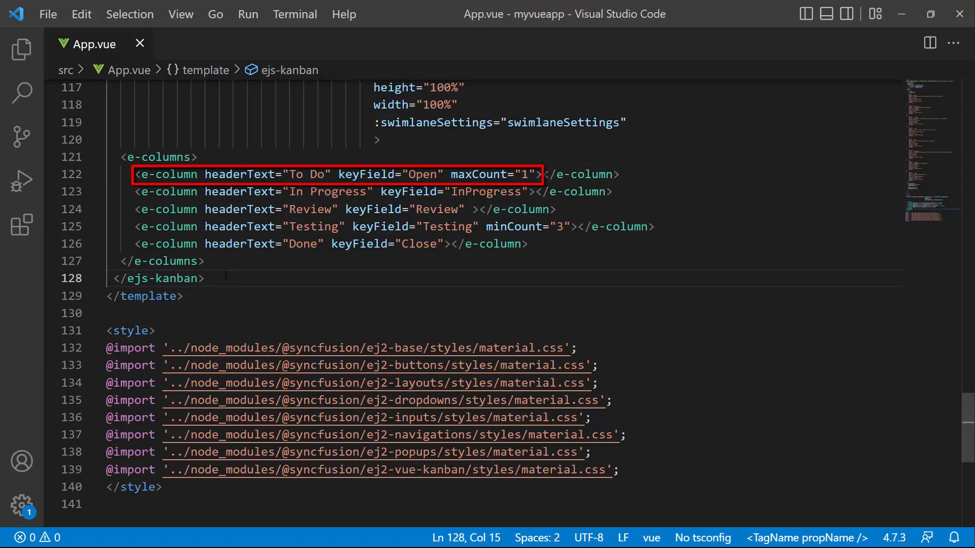
click(336, 175)
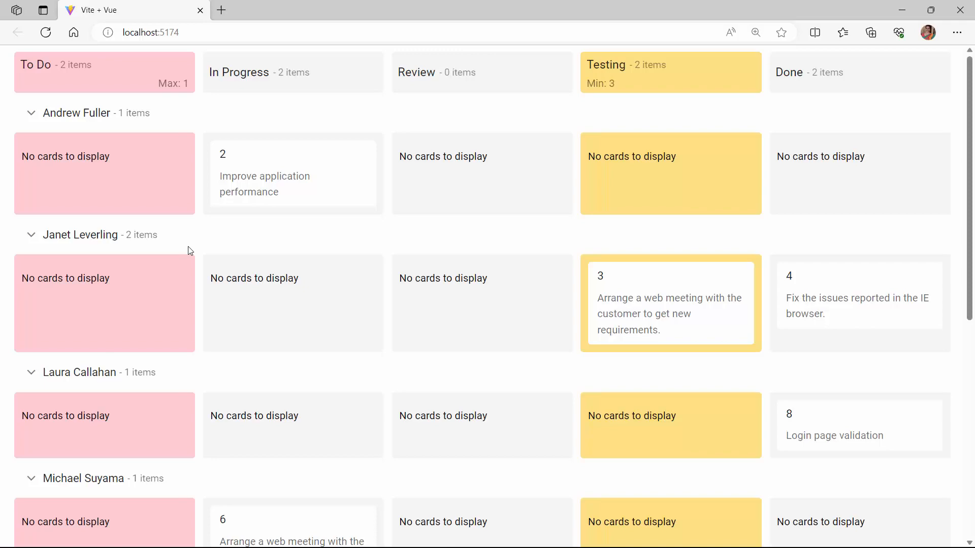
scroll(down, 3)
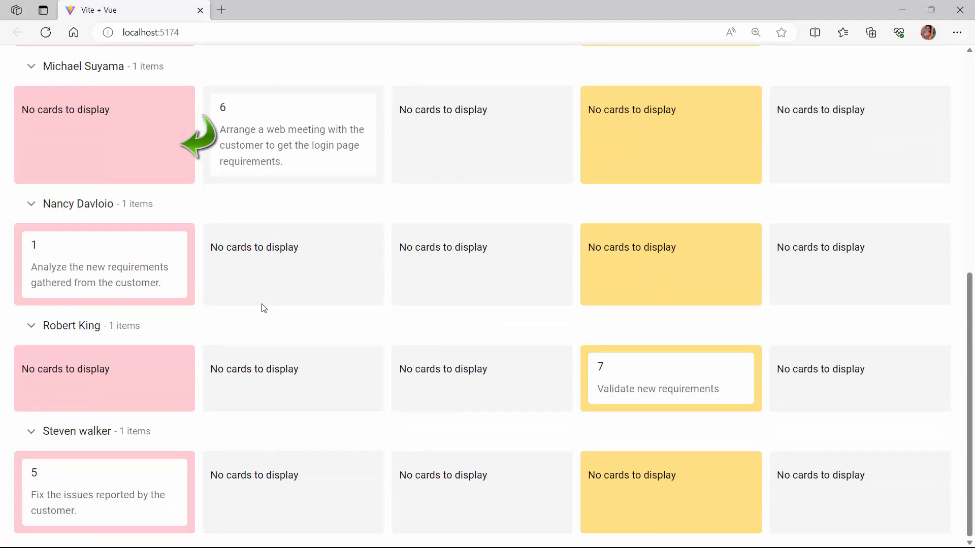
scroll(up, 3)
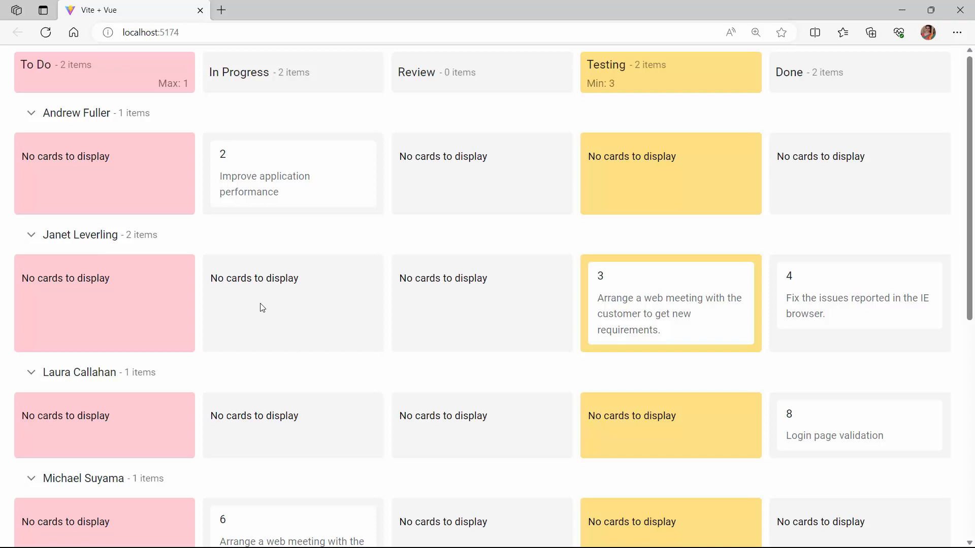
key(alt+tab)
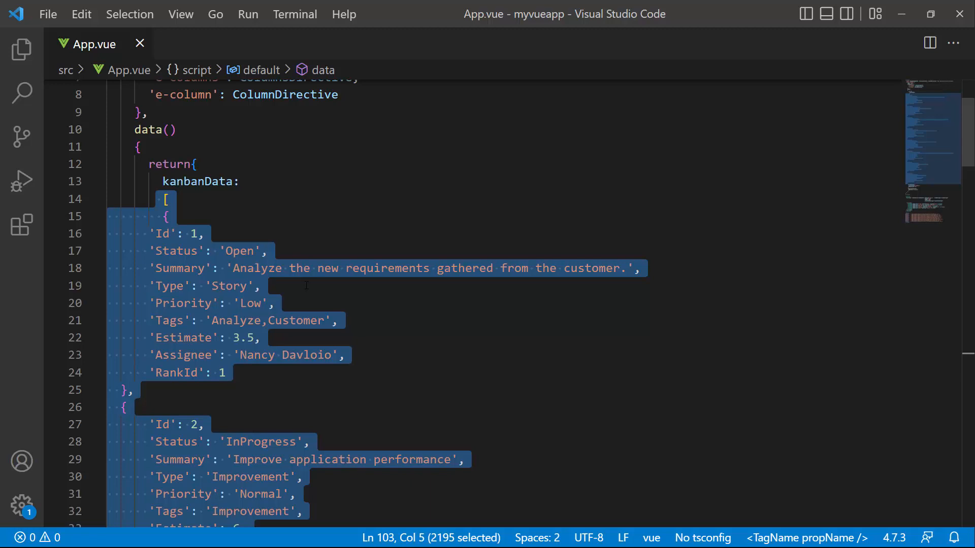
Step: Comment out the hardcoded card array and start a new DataManager with an adaptor property
key(ctrl+/)
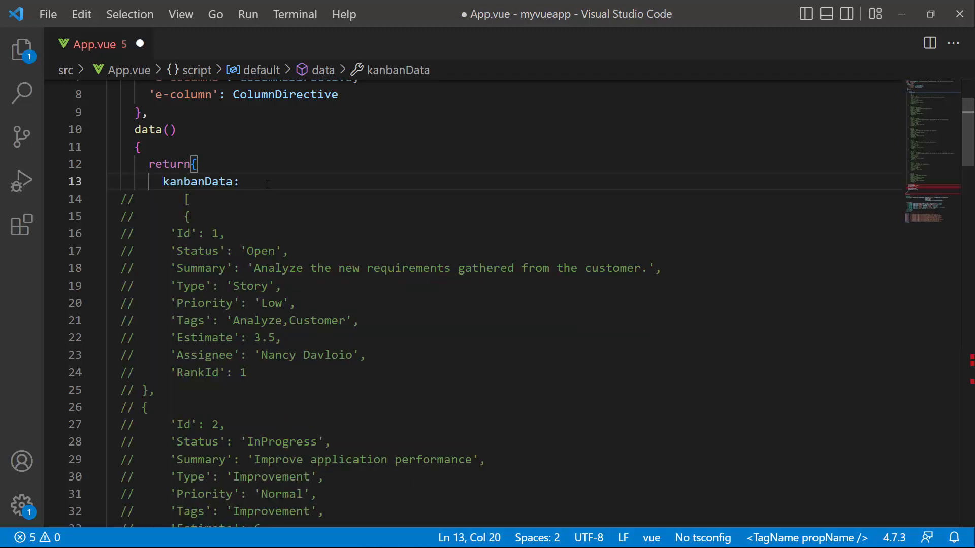
text(new DataManager()
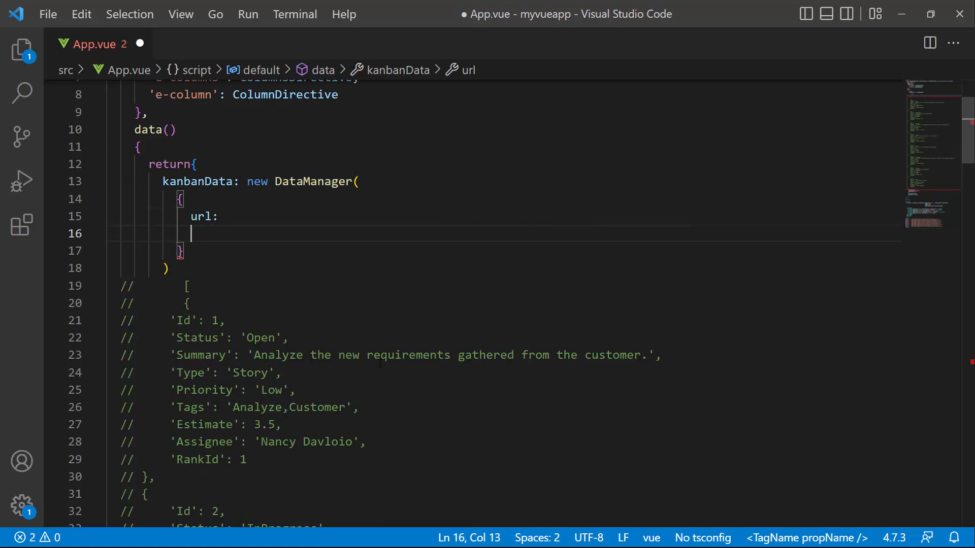
text(adaptor)
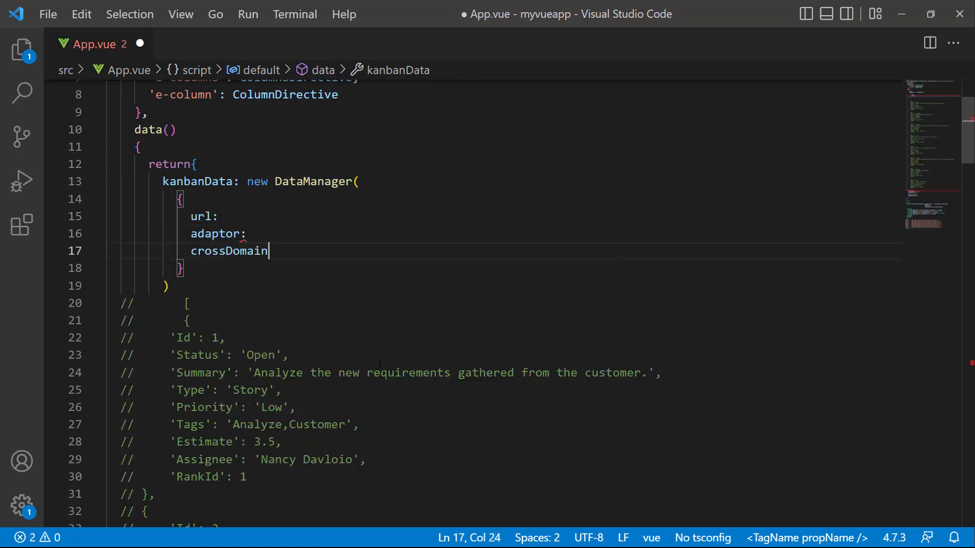
text(:)
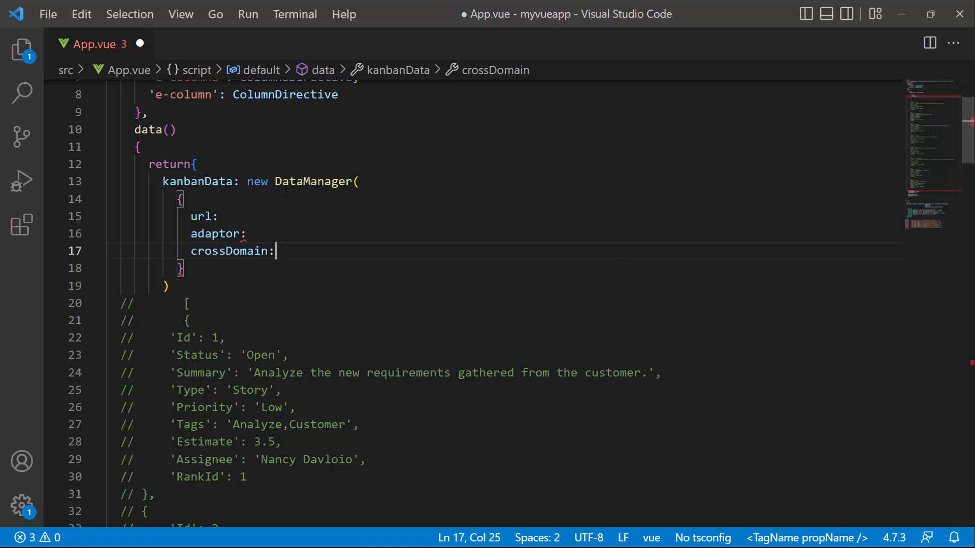
Step: Fill the DataManager with the Syncfusion Kanban URL, ODataAdaptor and crossDomain true, and save
click(219, 216)
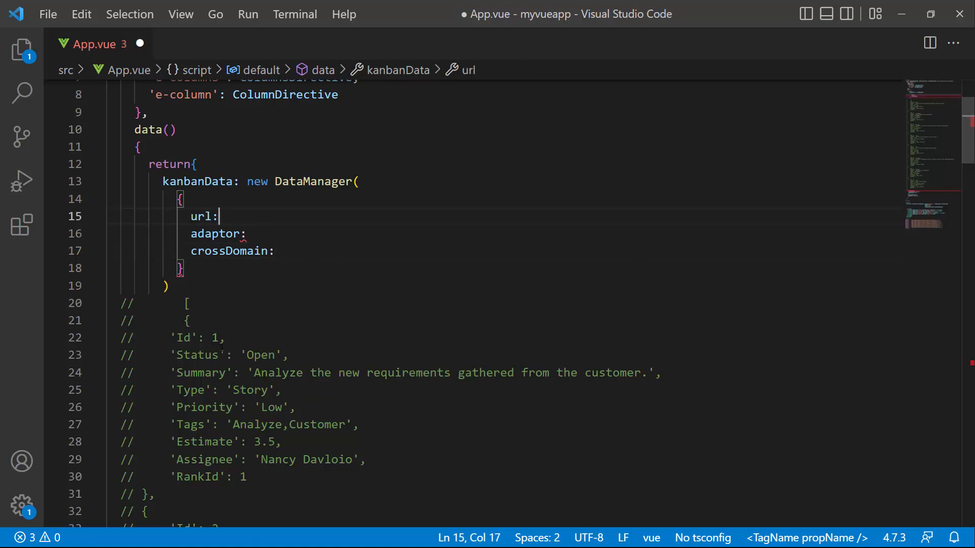
text('https://ej2services.syncfusion.com/production/web-services/api/Kanban')
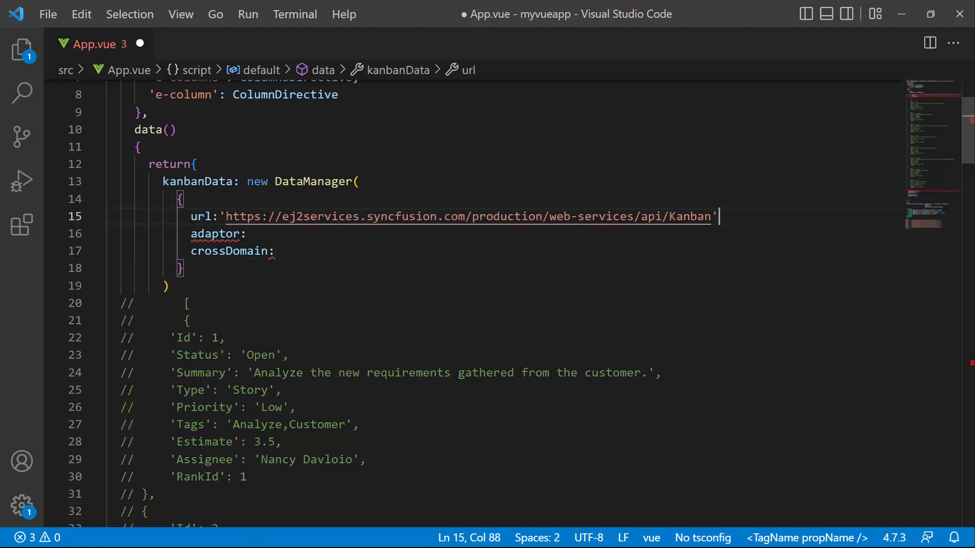
text(,)
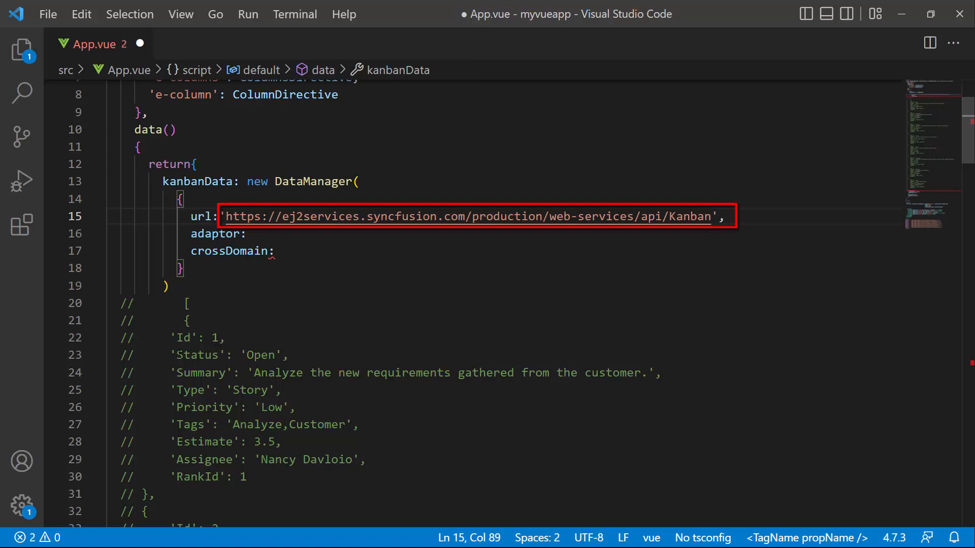
click(249, 233)
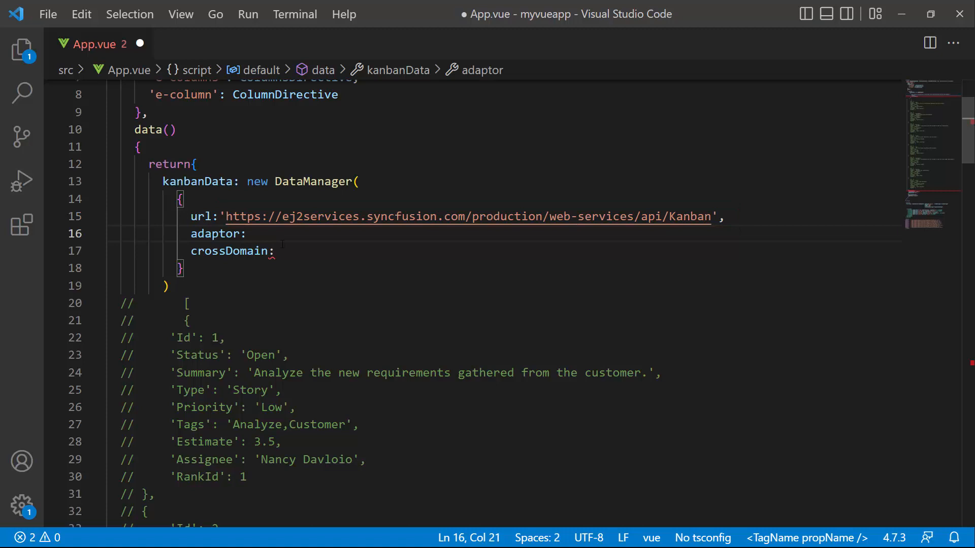
text(new ODataAdaptor(),)
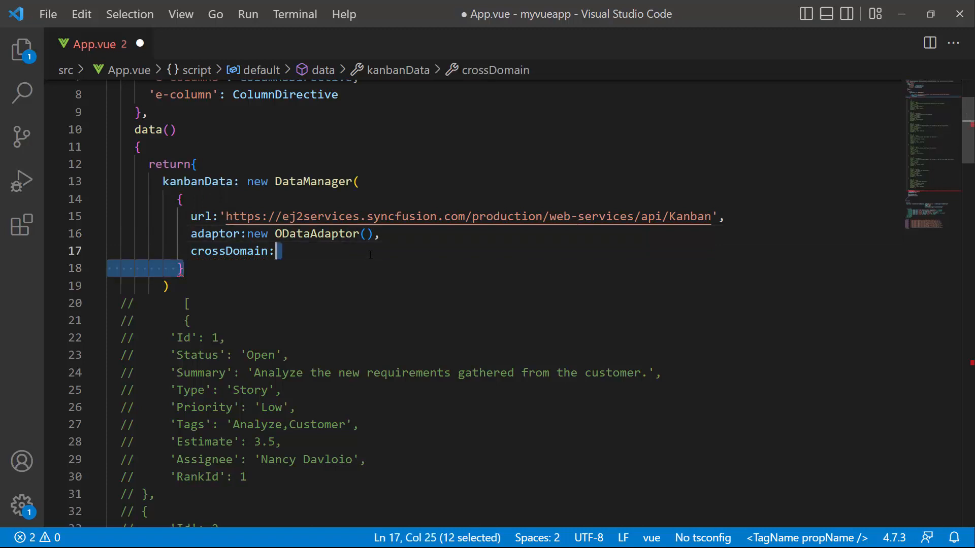
text(true)
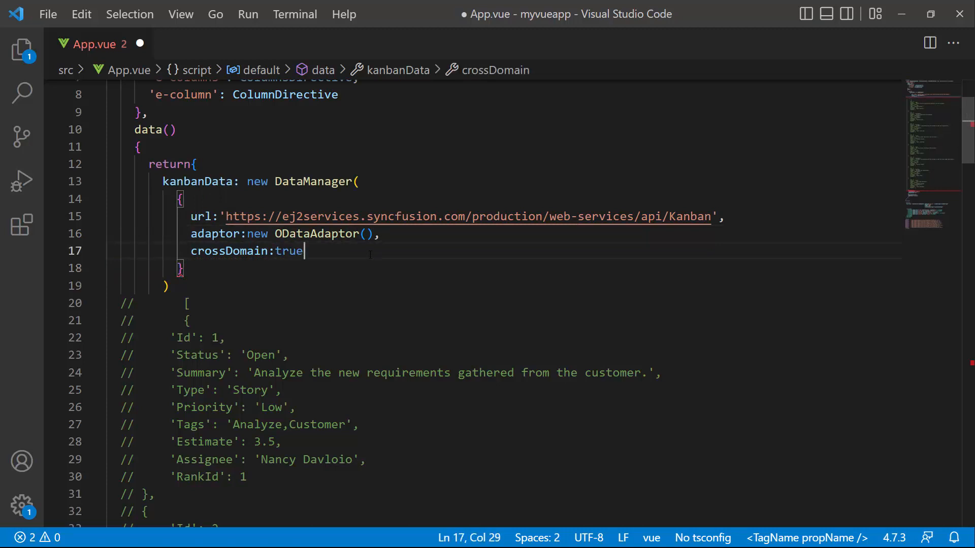
key(ctrl+s)
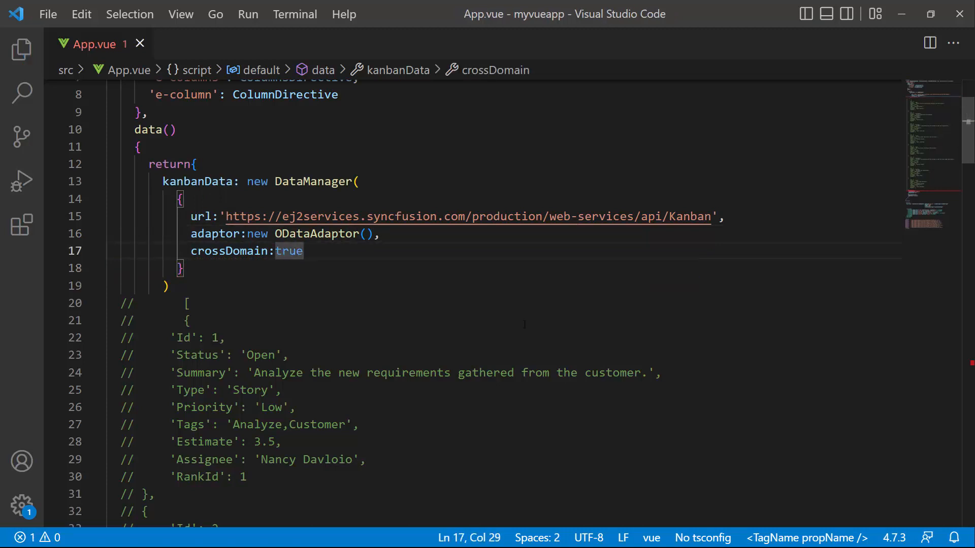
scroll(up, 3)
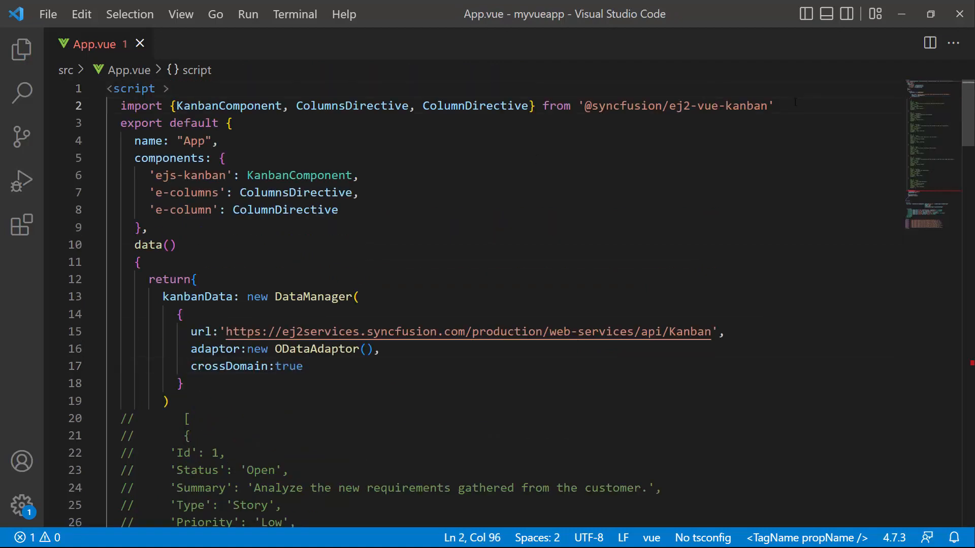
key(Enter)
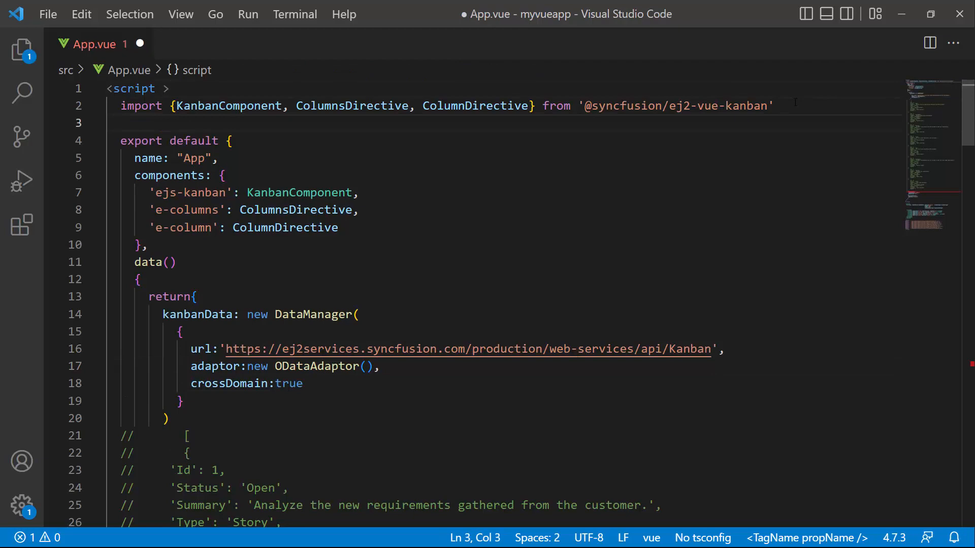
text(import {})
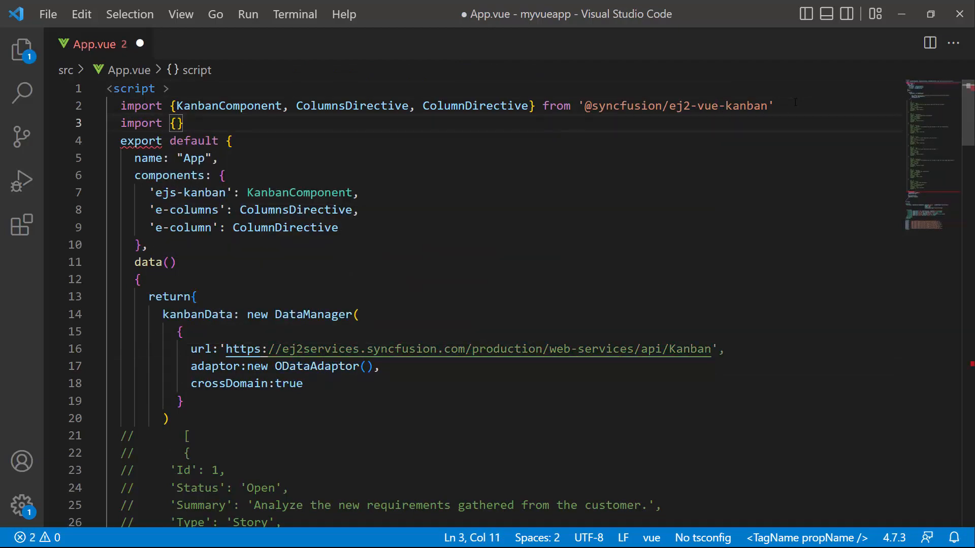
text(DataManager)
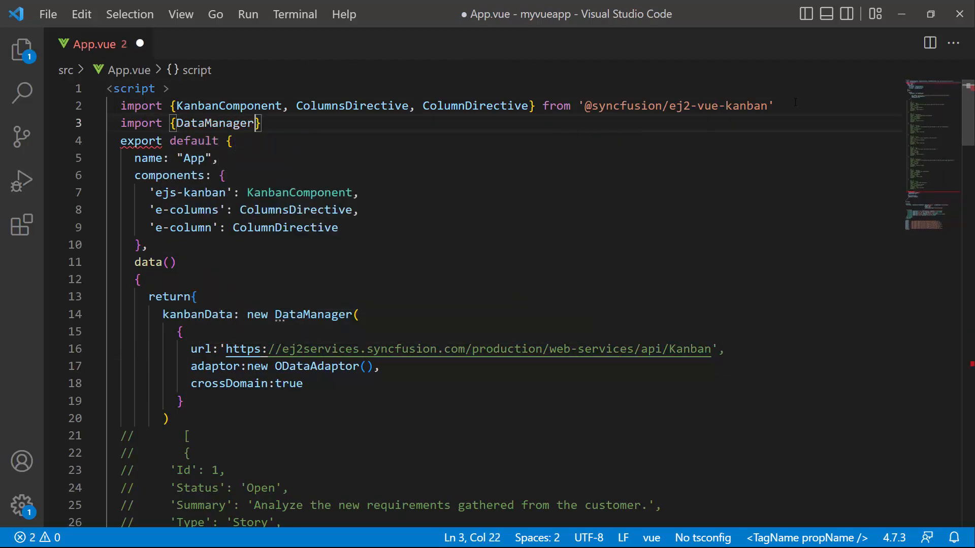
text(, ODataAdaptor)
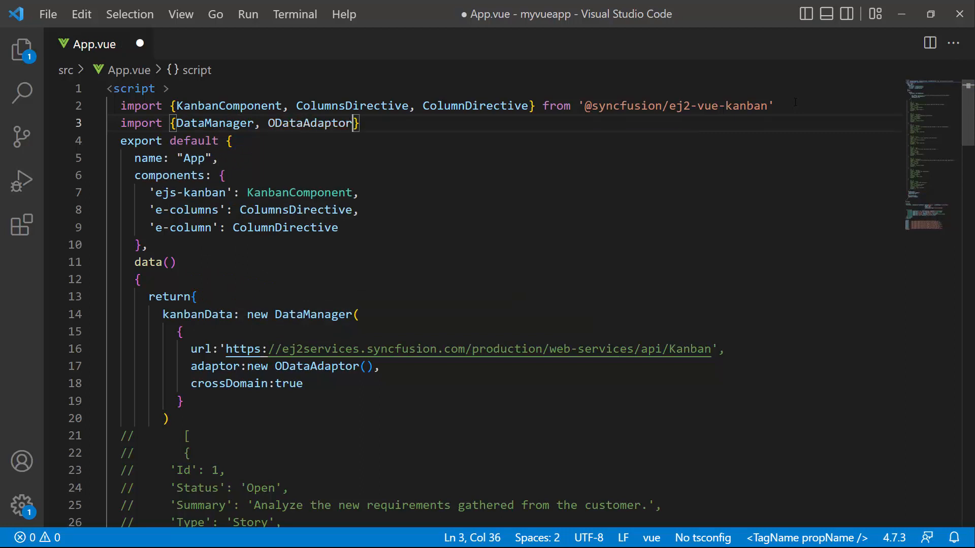
text(from '')
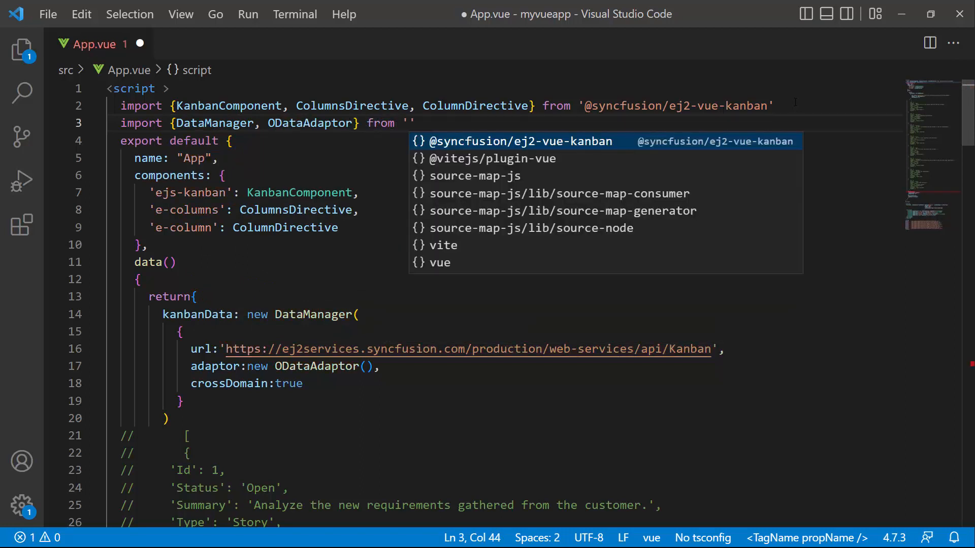
text(@syncfusion)
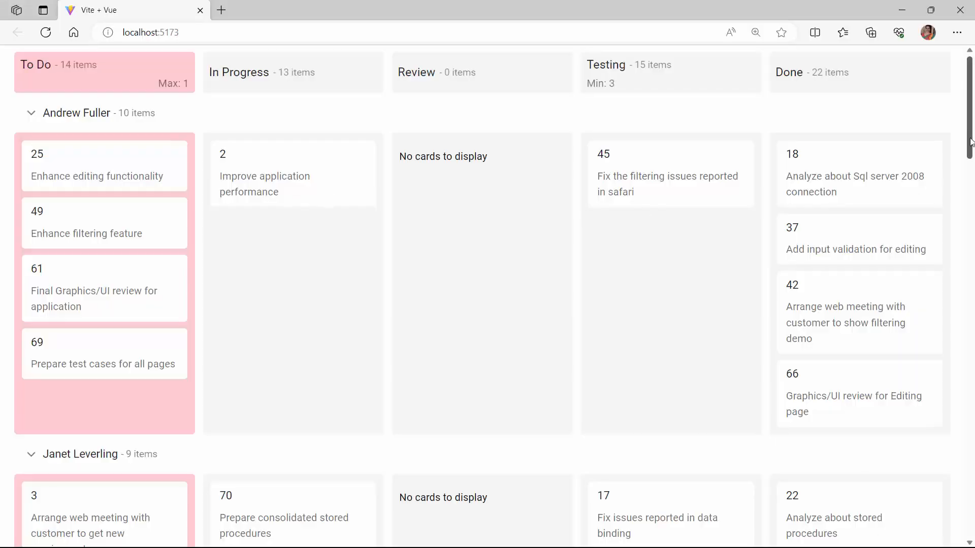
Step: Scroll through the board to check the remotely loaded cards
scroll(down, 3)
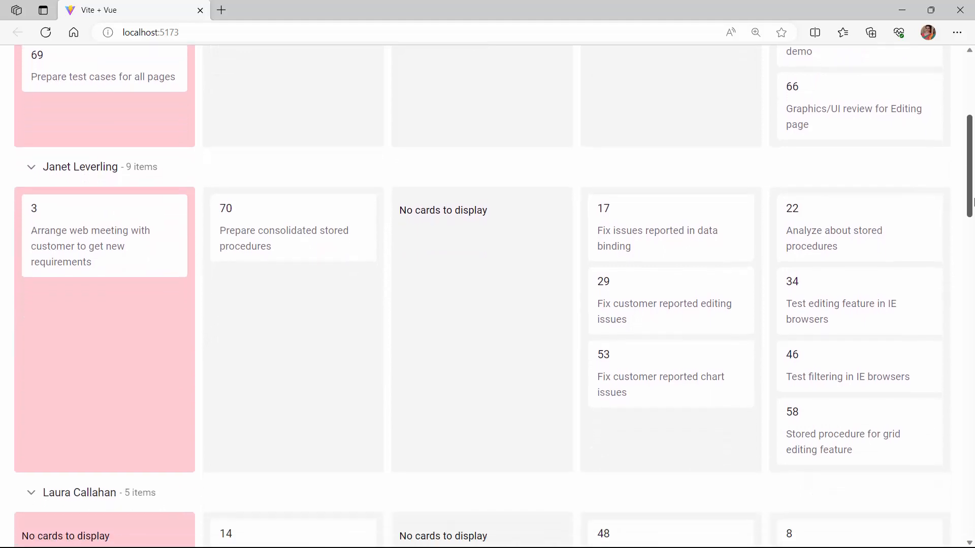
scroll(down, 3)
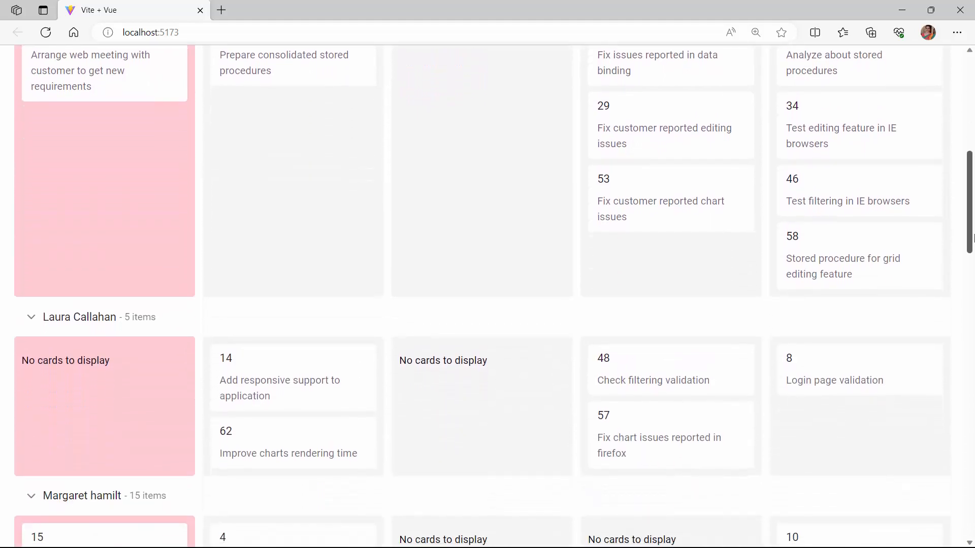
key(alt+tab)
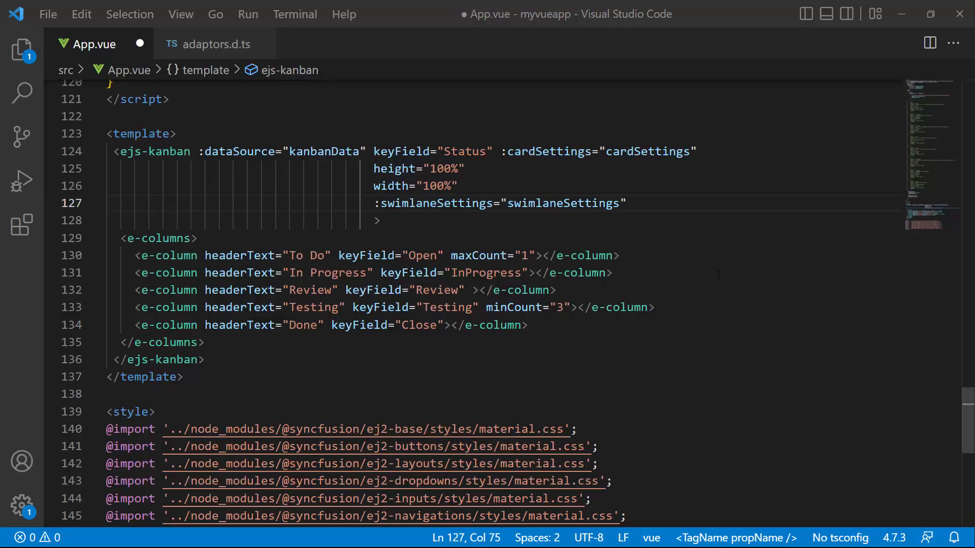
Step: Add :enableTooltip="true" to the ejs-kanban element
text(:)
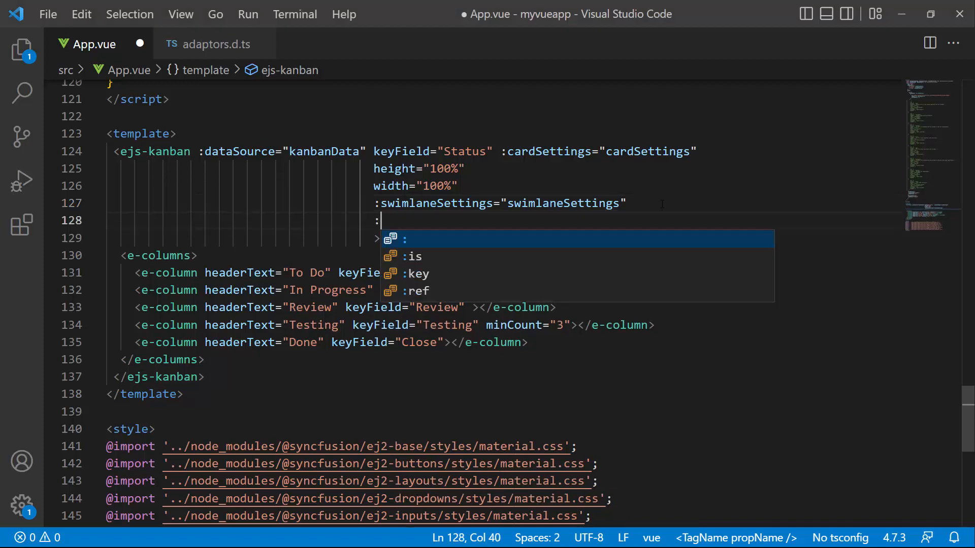
text(enableTooltip=")
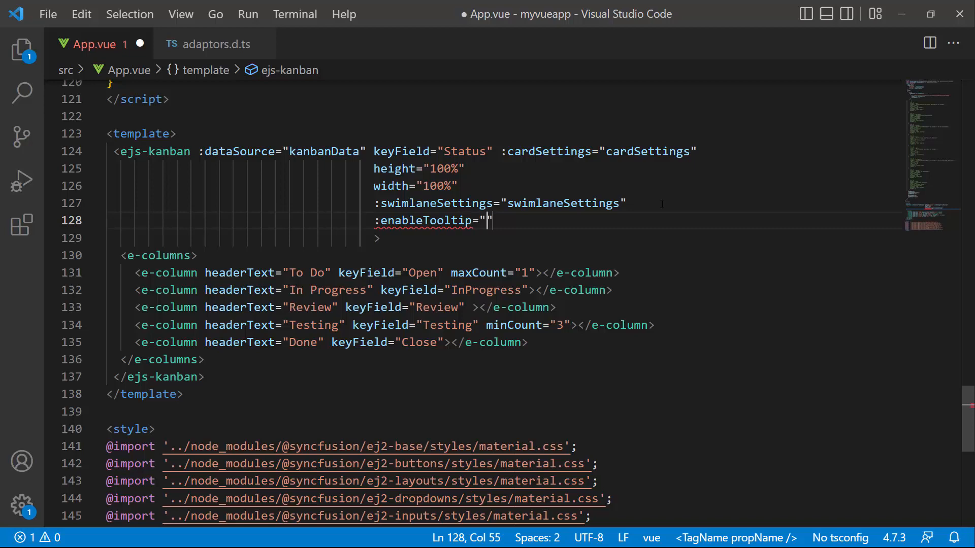
text(true)
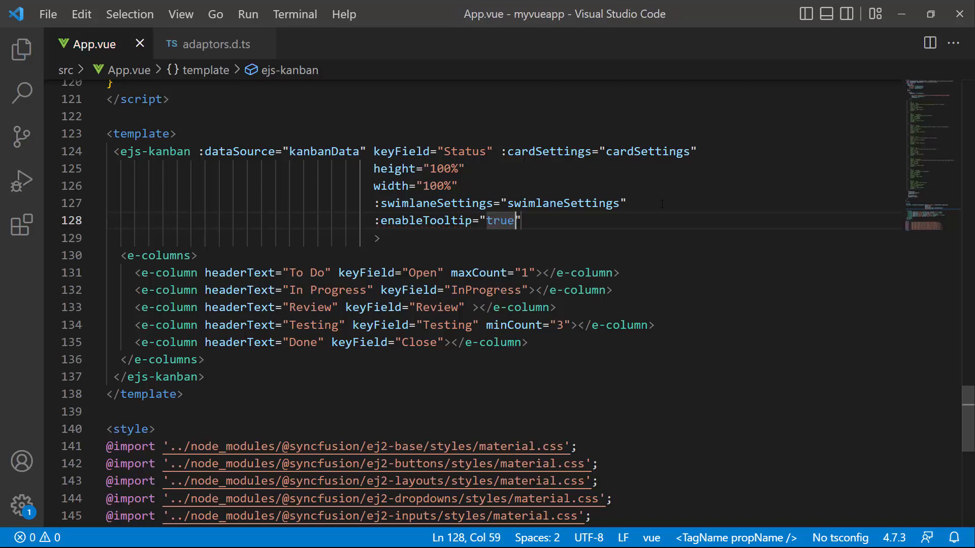